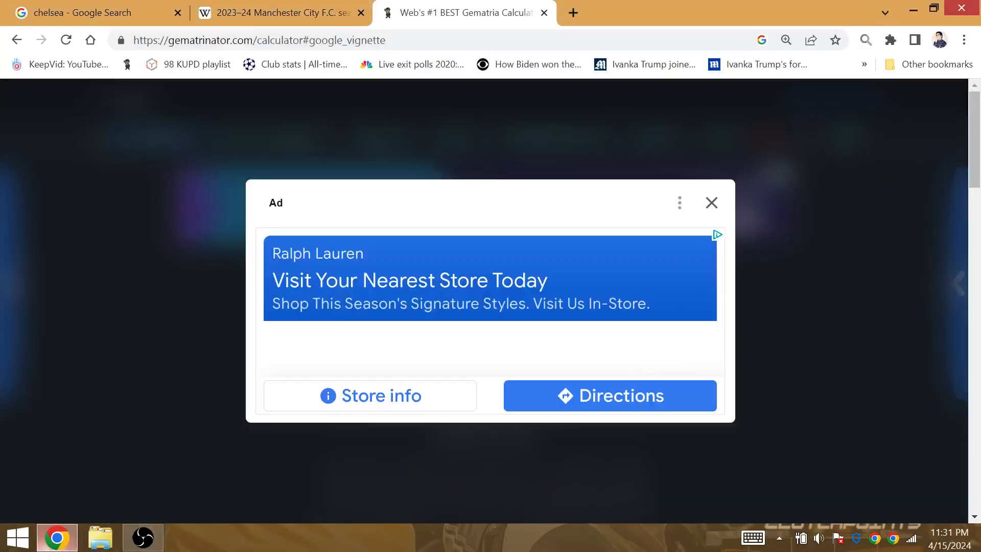
Enter 6/1 then "erling haaland" (106 Ordinal, 61 Reduction) and switch to the Man City season article
left_click(711, 202)
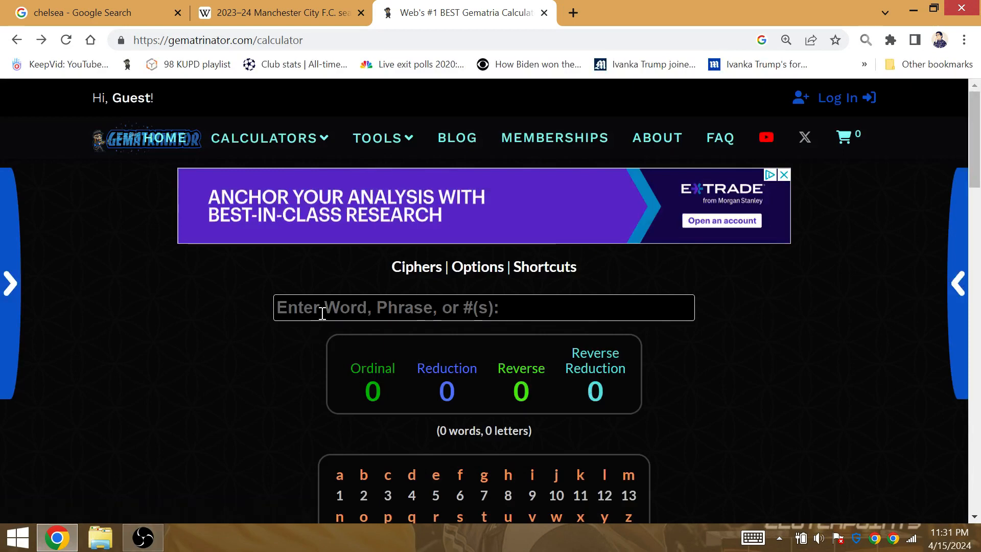
type("6/")
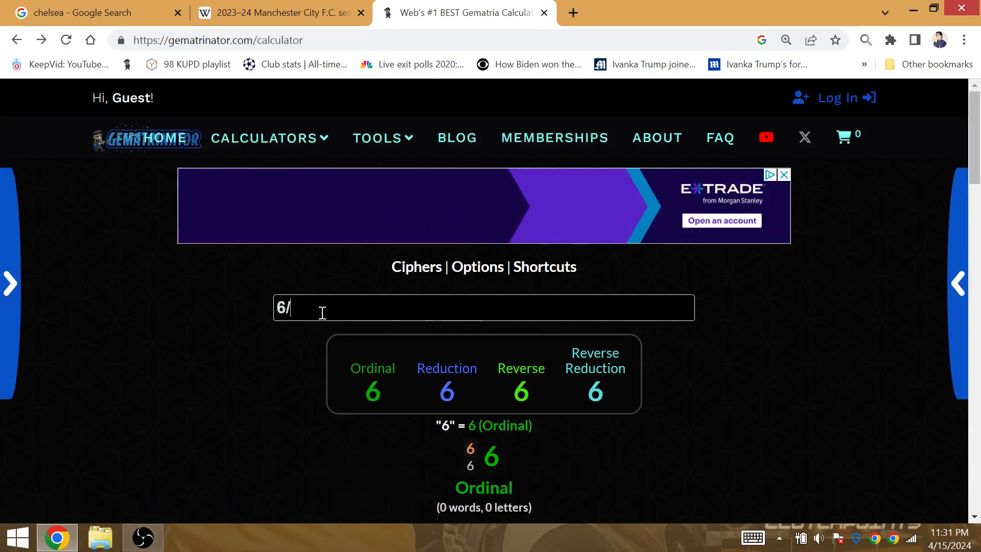
type("1")
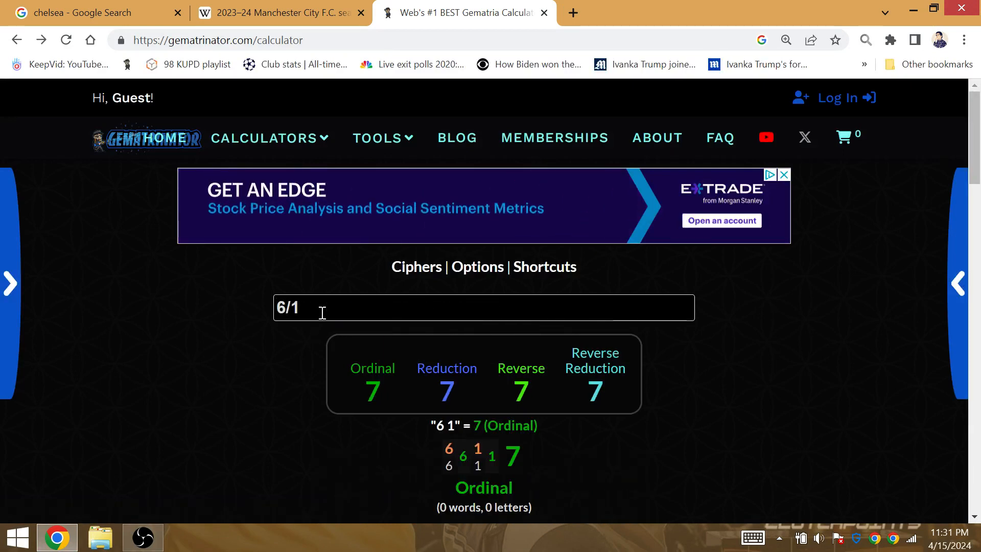
type("erling ha")
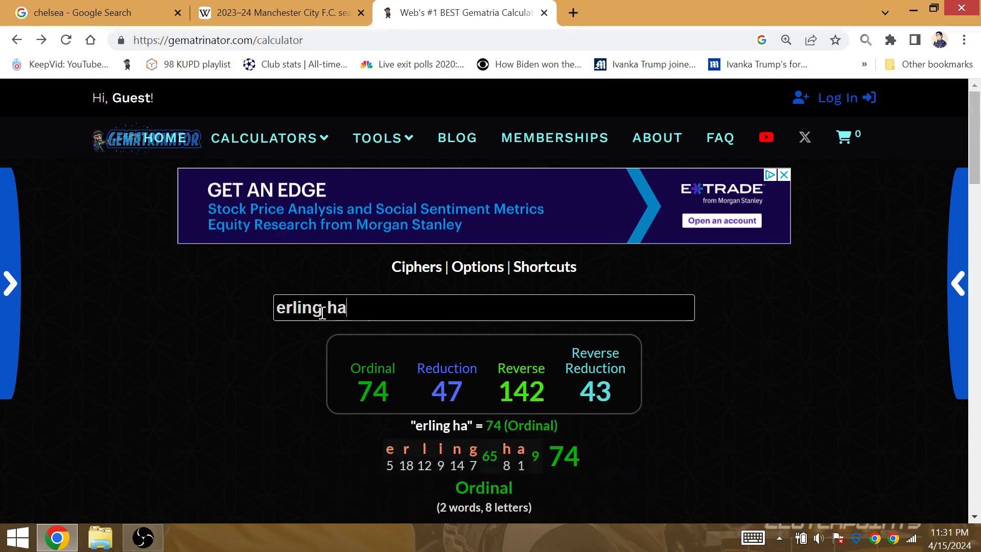
type("aland")
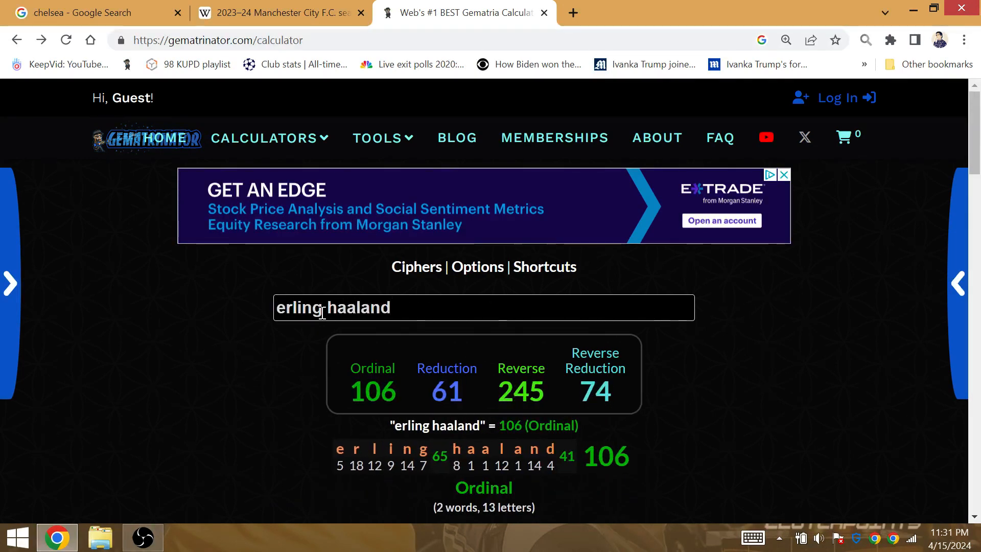
left_click(278, 12)
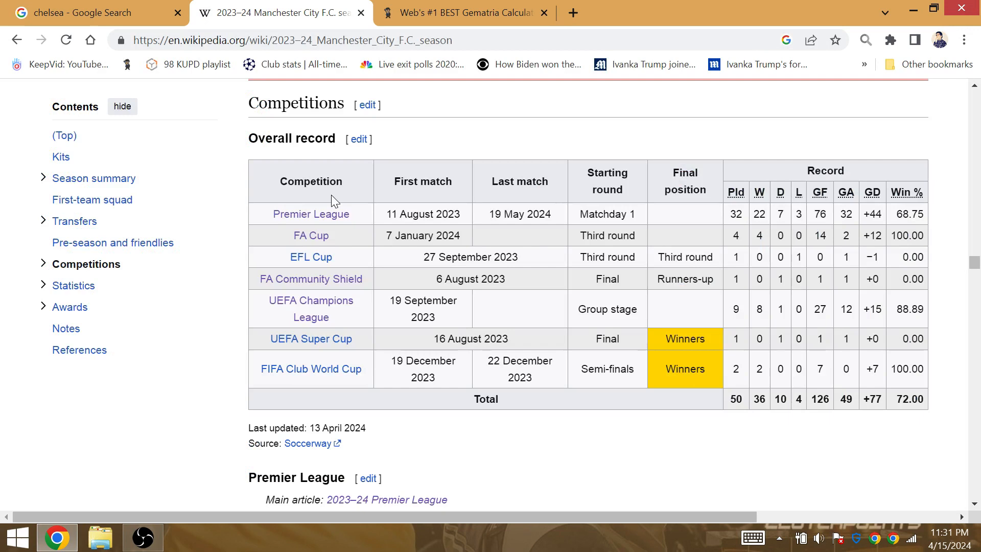
Sum the competition matches 50+2+6+1+2+1 in the address bar to get 62
double_click(736, 399)
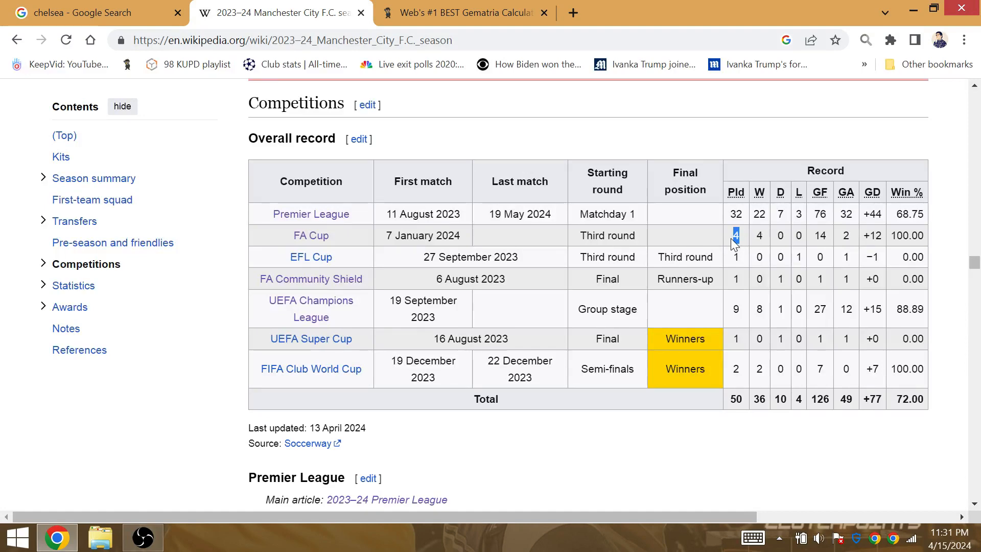
mouse_move(385, 58)
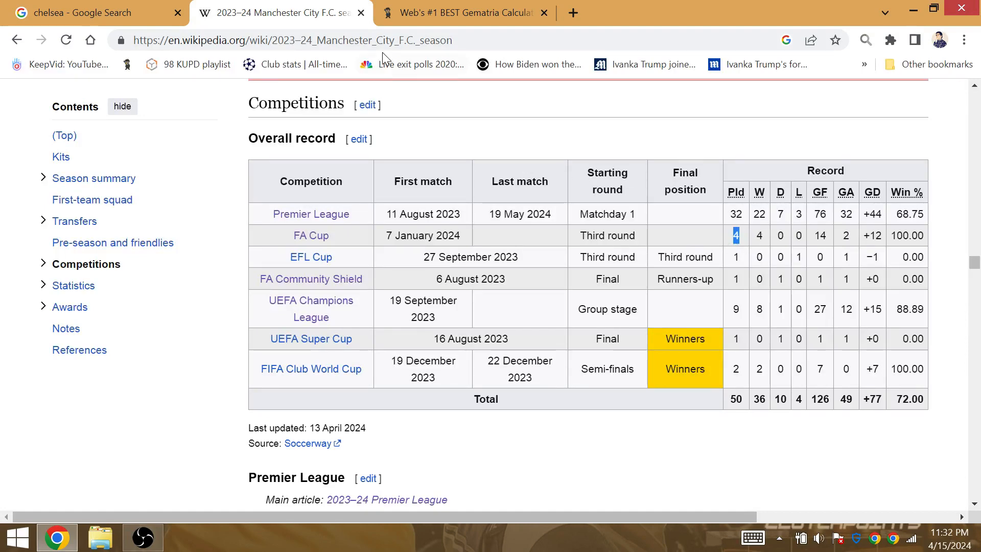
type("50")
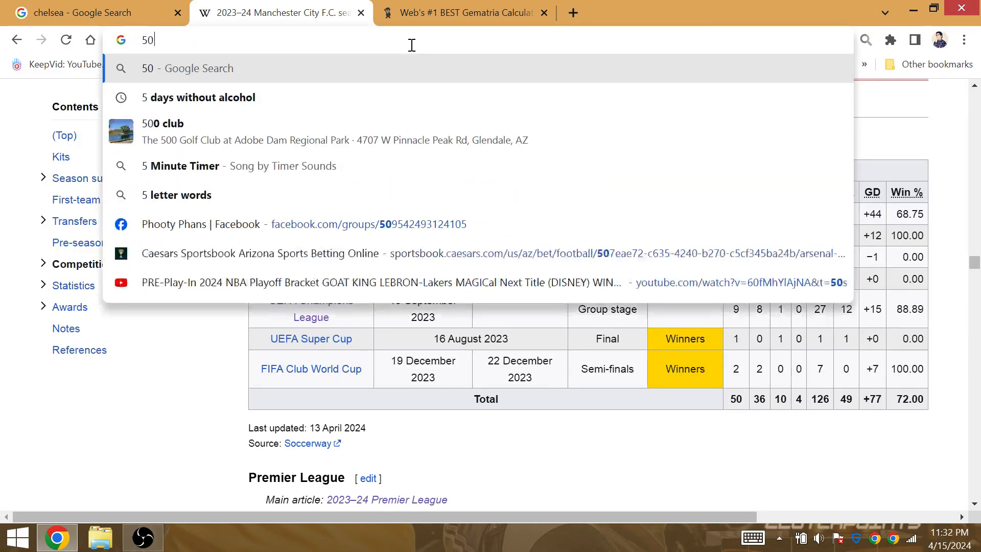
type("+2")
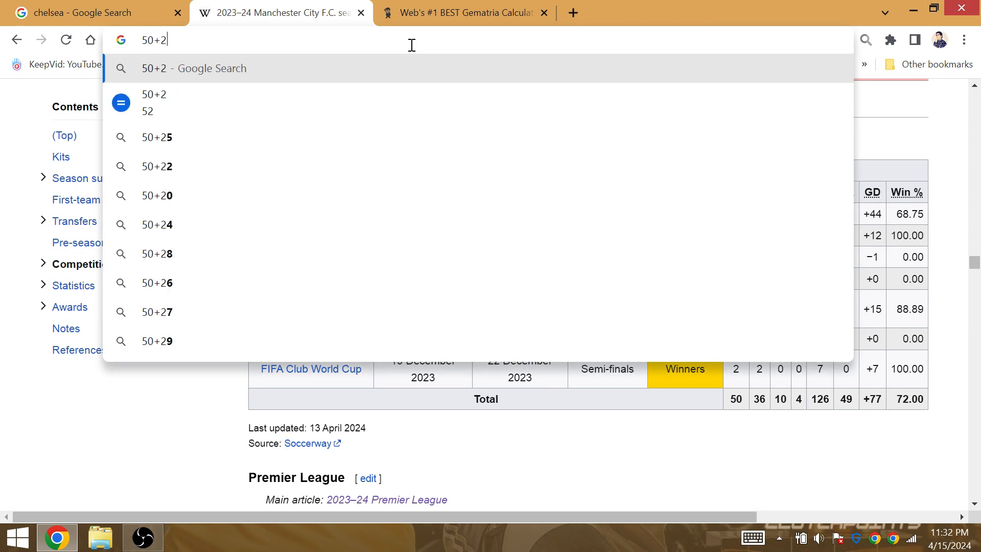
type("+6")
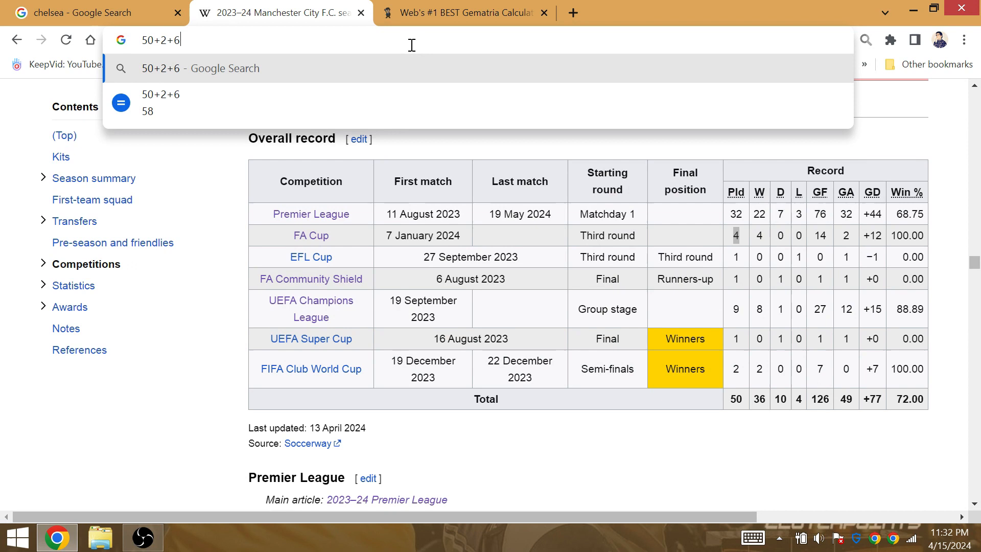
type("+1")
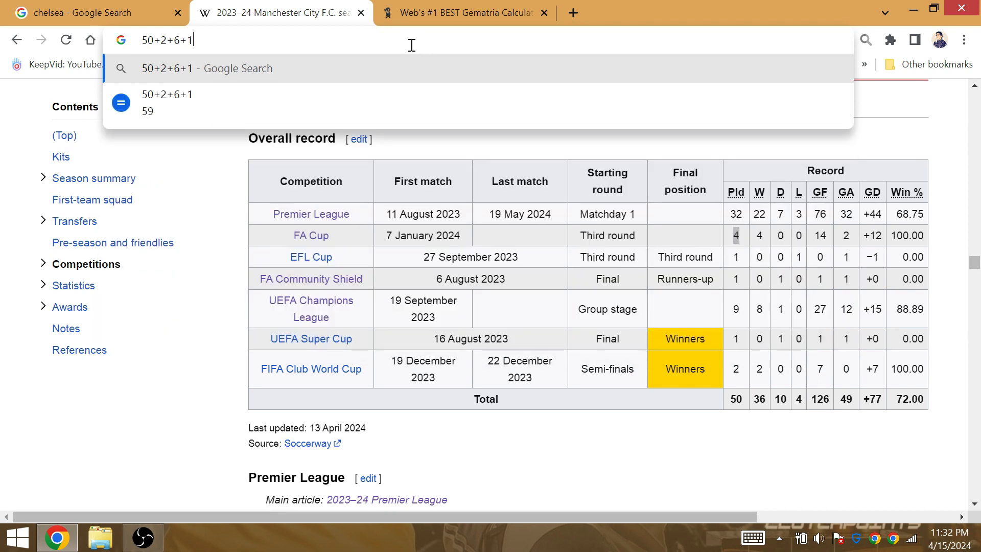
type("+2")
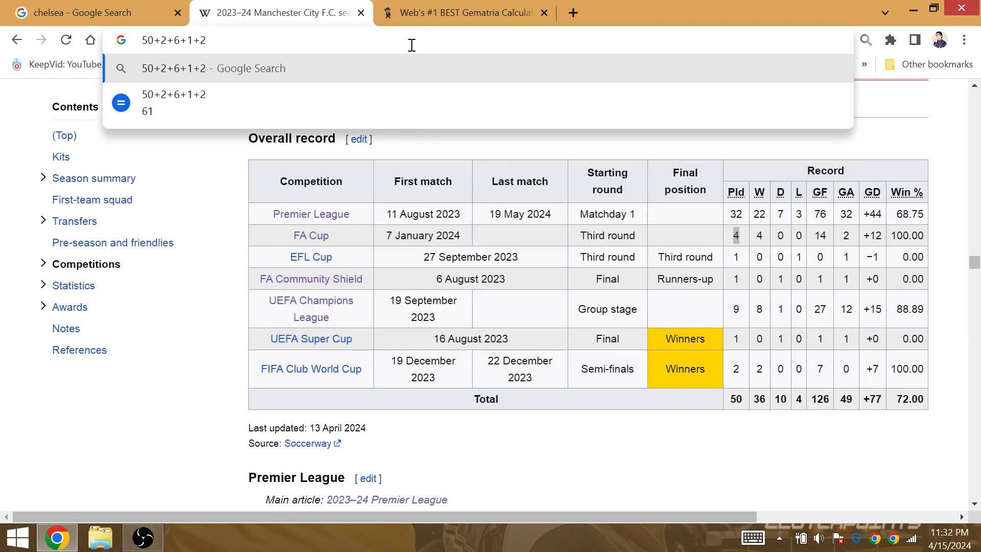
type("+")
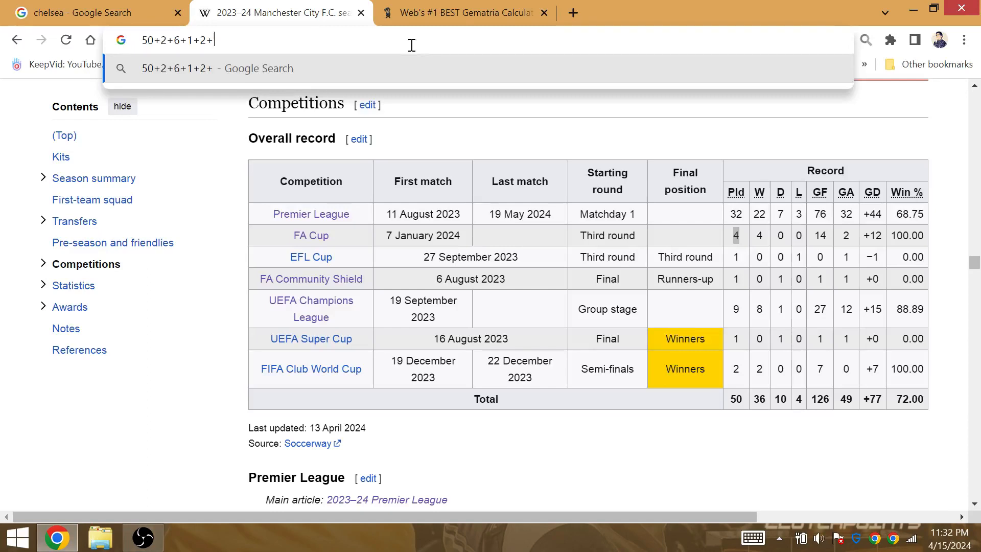
type("1")
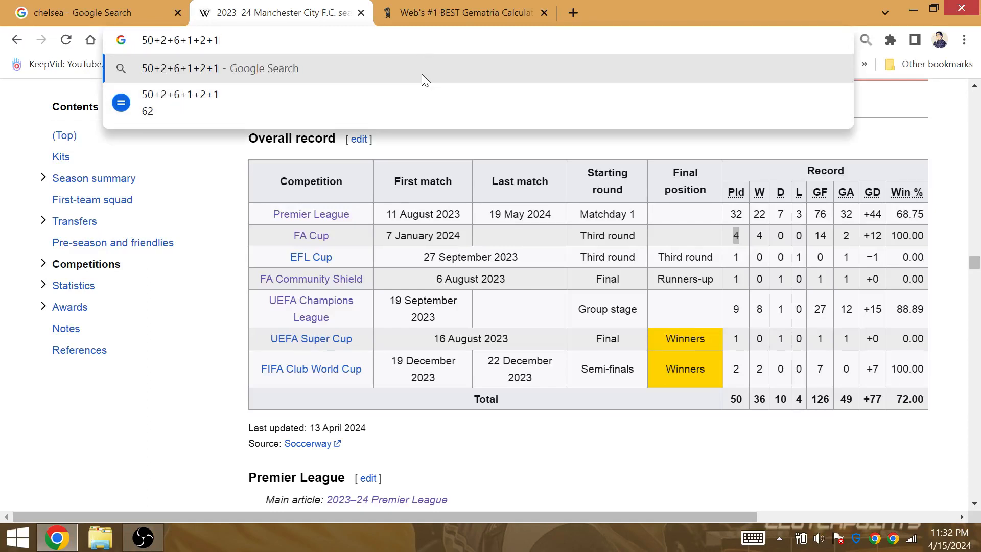
mouse_move(407, 271)
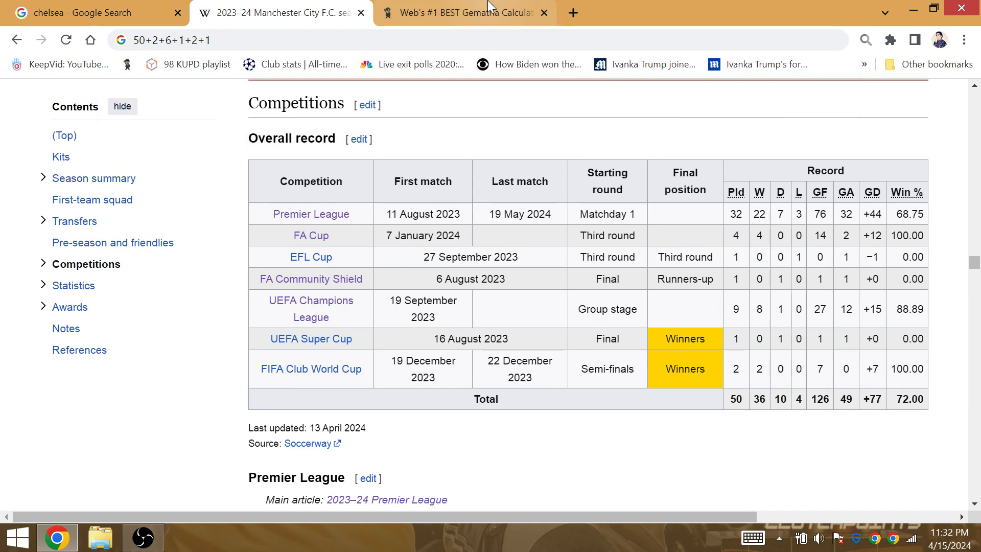
Calculate "Pep Guardiola" and "City of London" (152 Ordinal, 62 Reduction) and review the history table
left_click(466, 12)
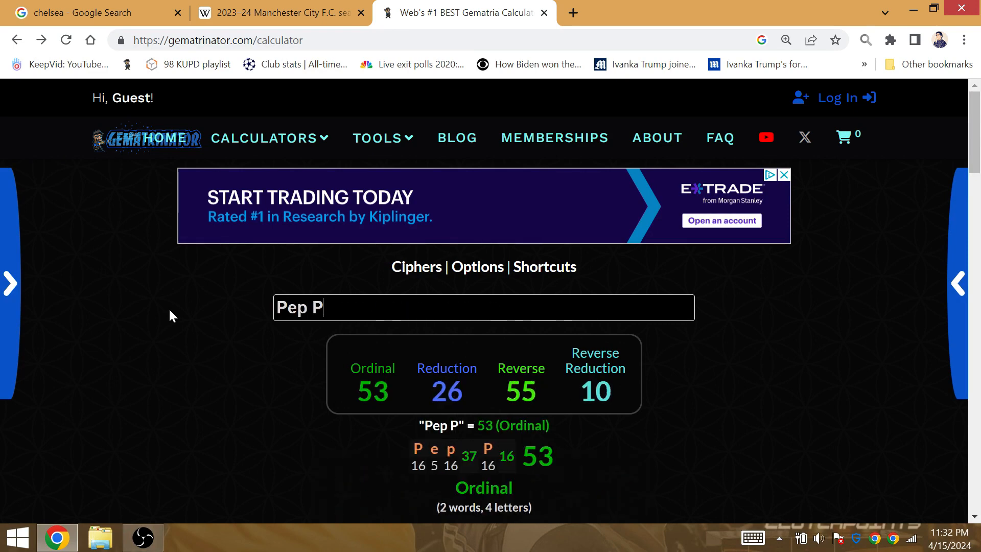
type("uardiola")
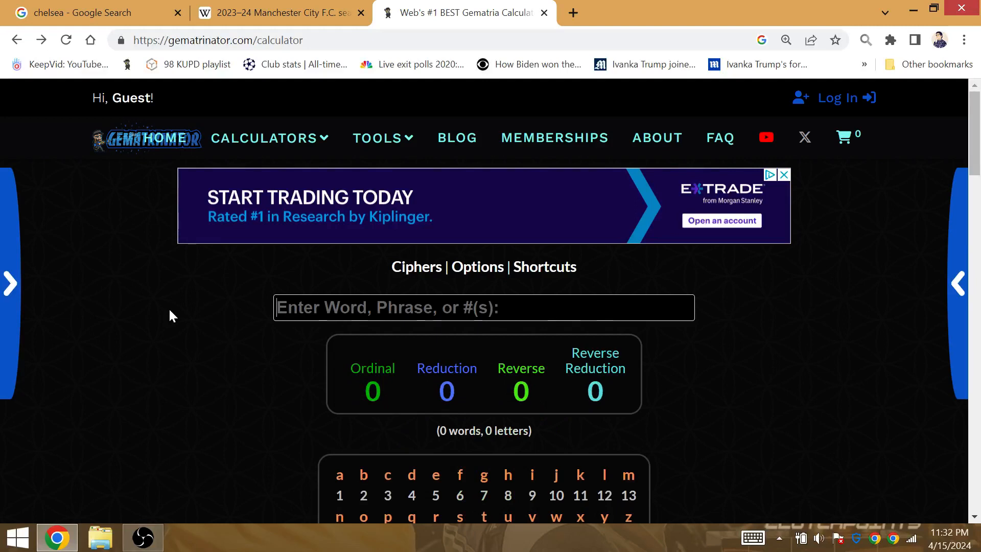
type("City of L")
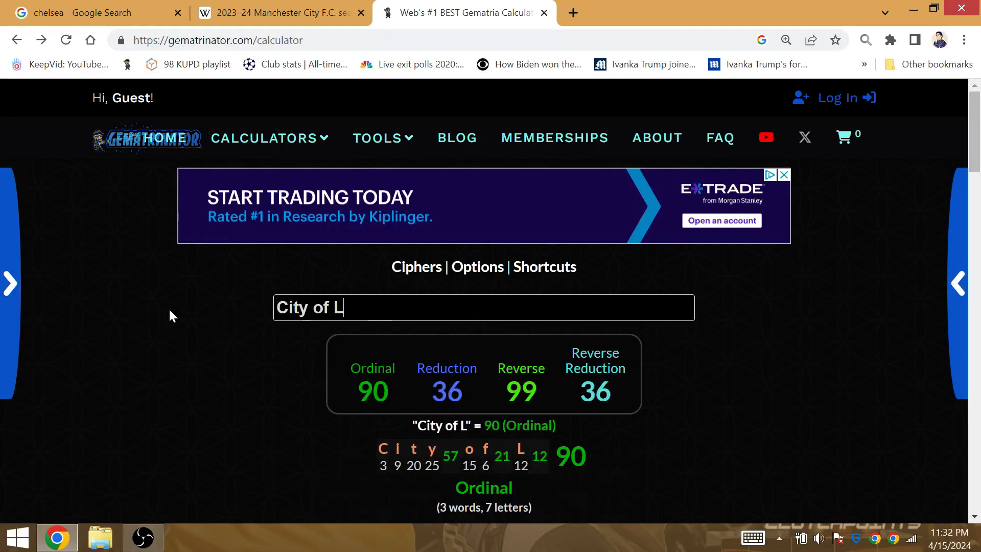
type("ondon")
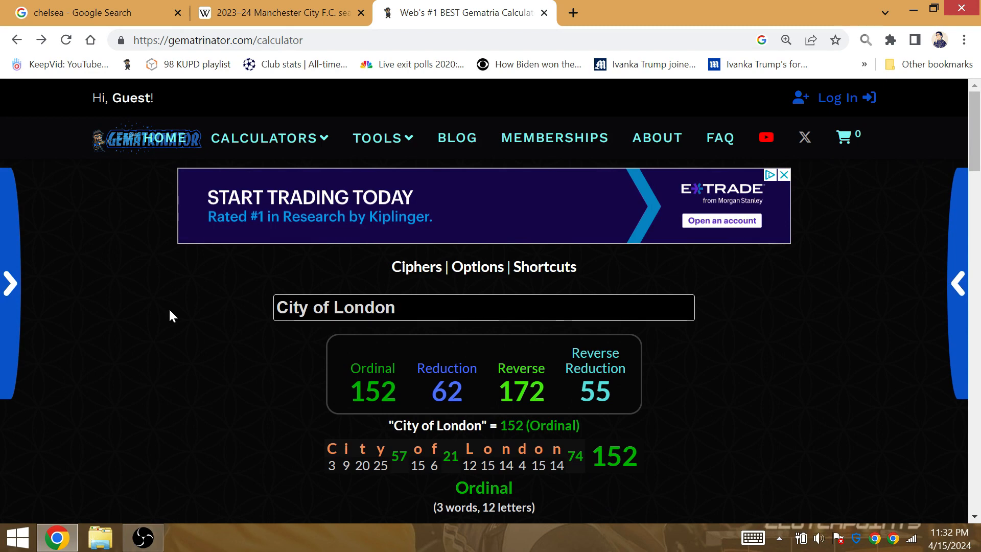
scroll("down", 3)
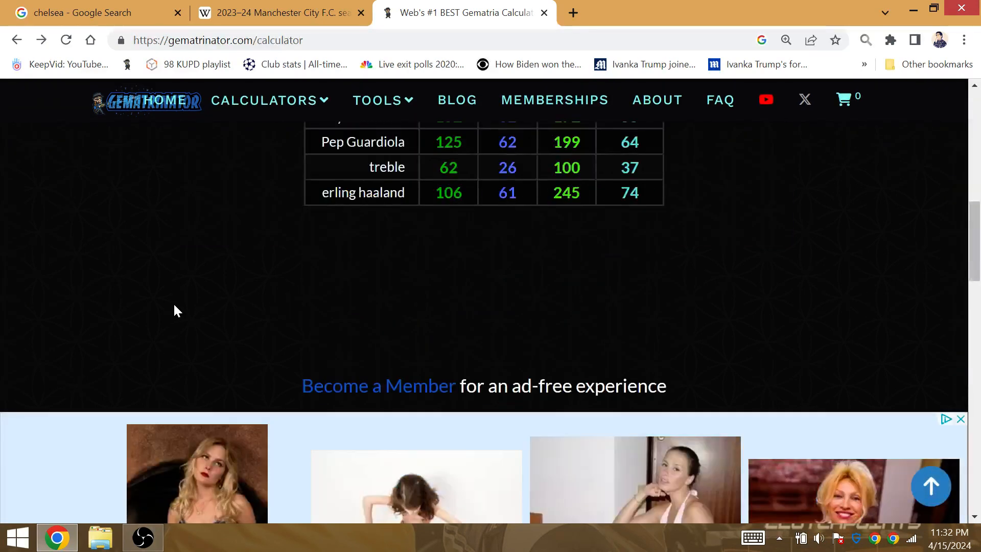
scroll("up", 3)
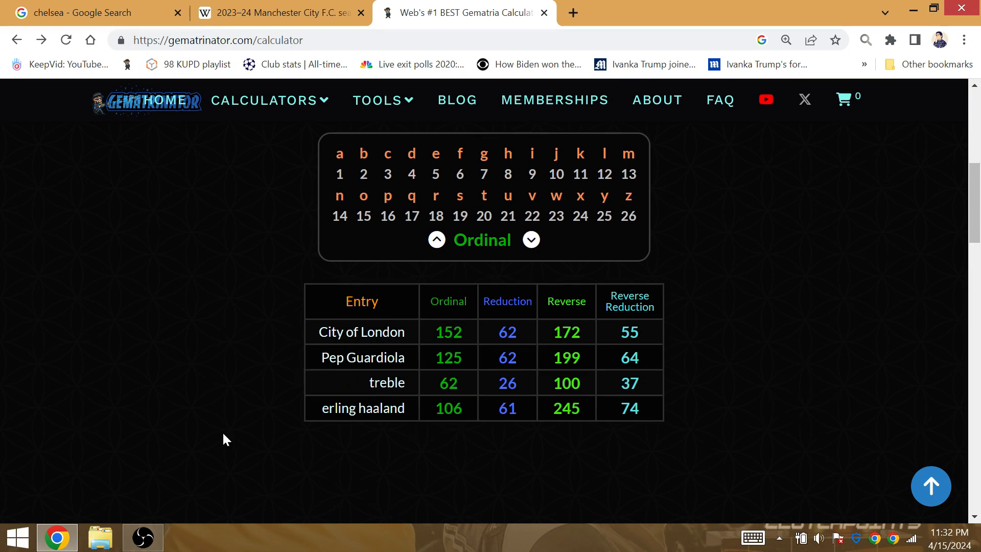
mouse_move(143, 537)
type("atletico madri")
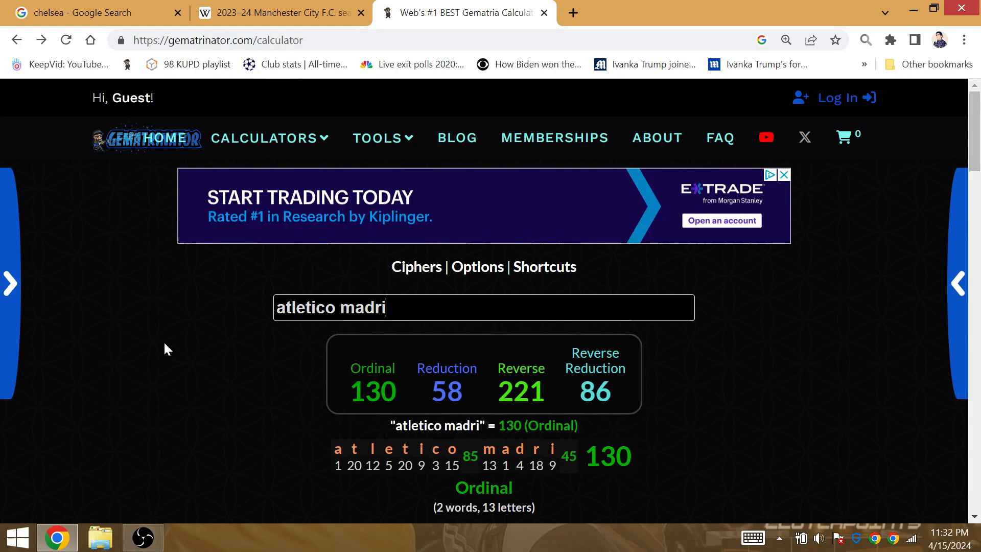
Finish "atletico madrid" (134 Ordinal) and mark its Reduction value 62 in the history table
type("d")
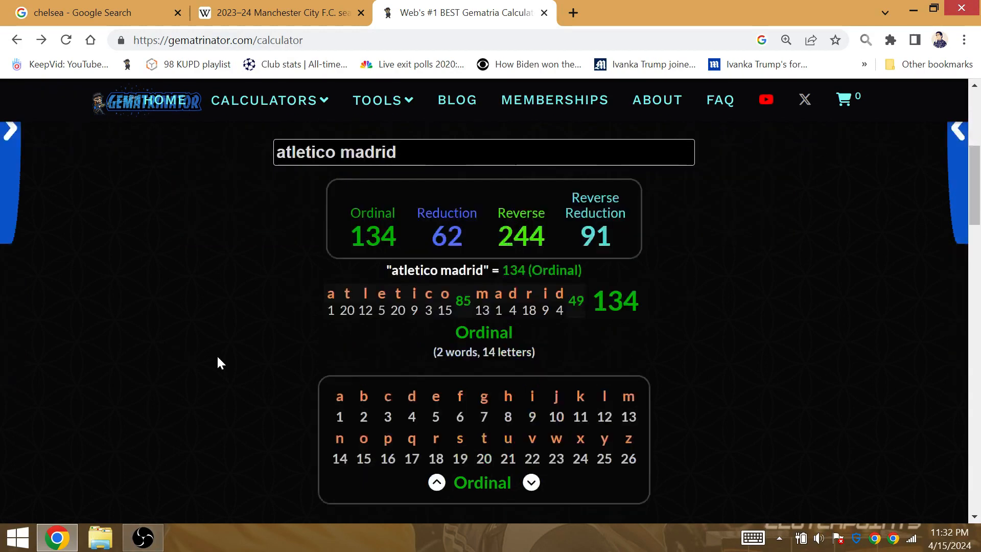
scroll("down", 3)
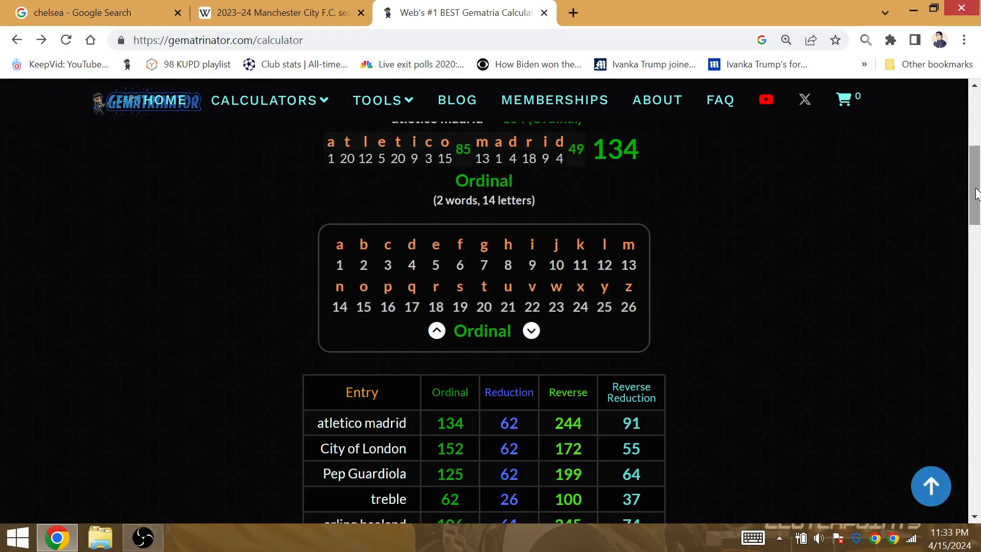
scroll("down", 3)
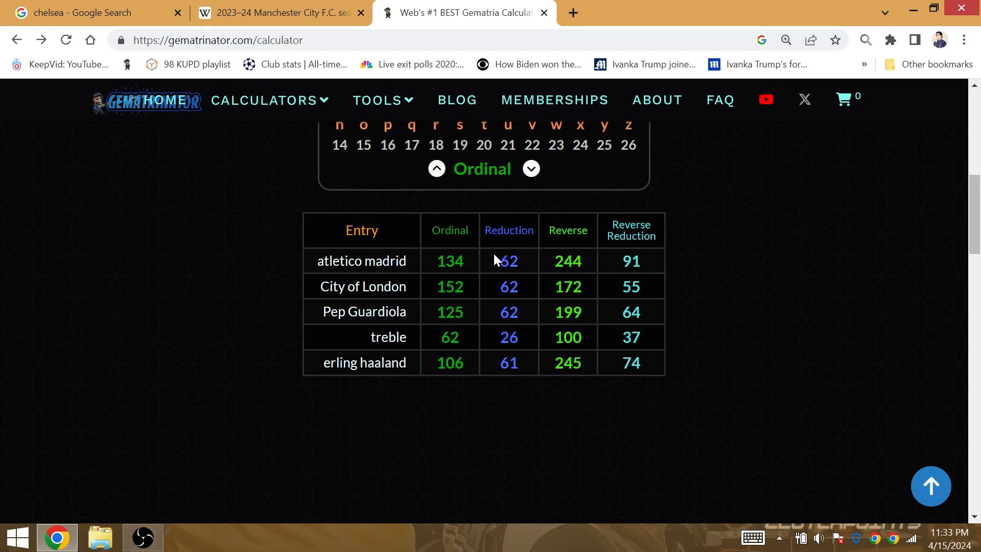
mouse_move(536, 363)
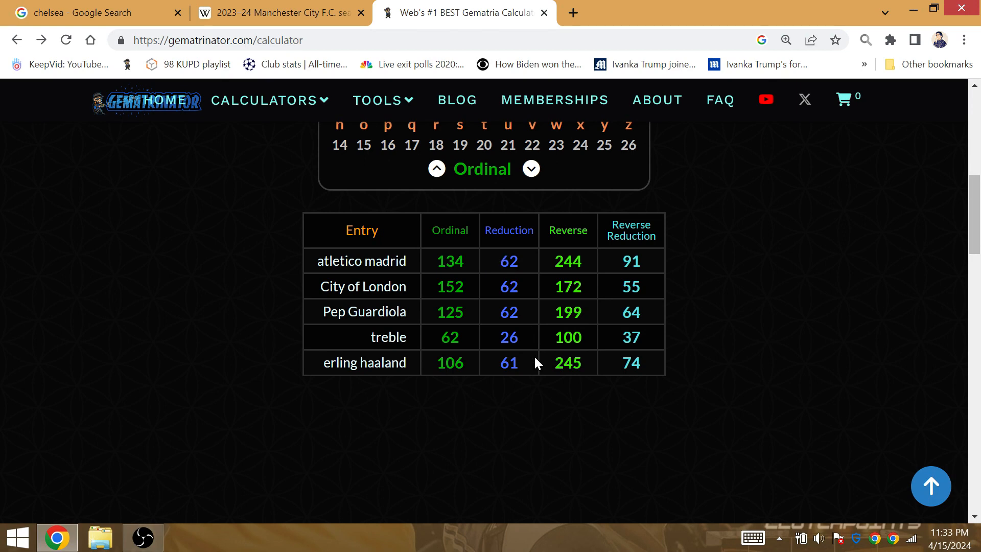
mouse_move(528, 269)
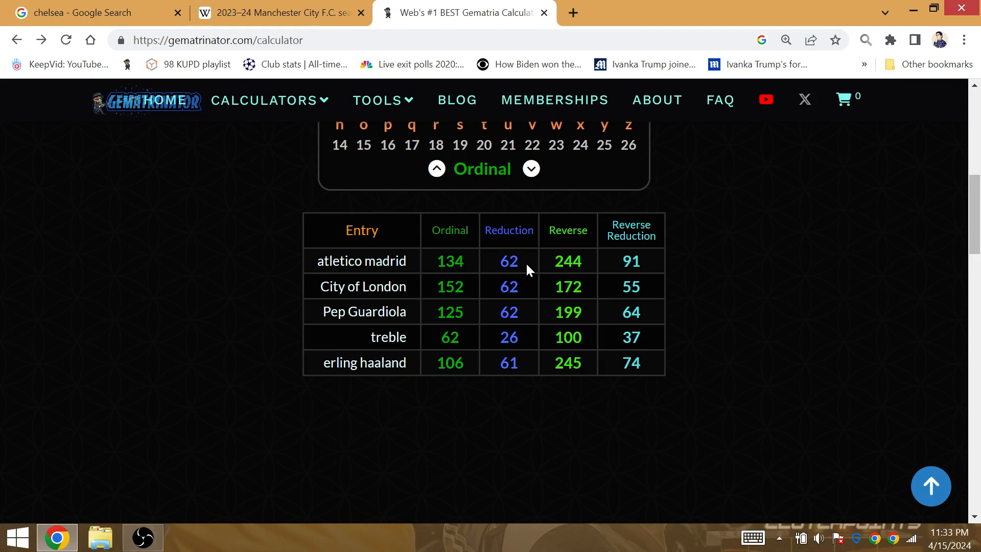
double_click(509, 260)
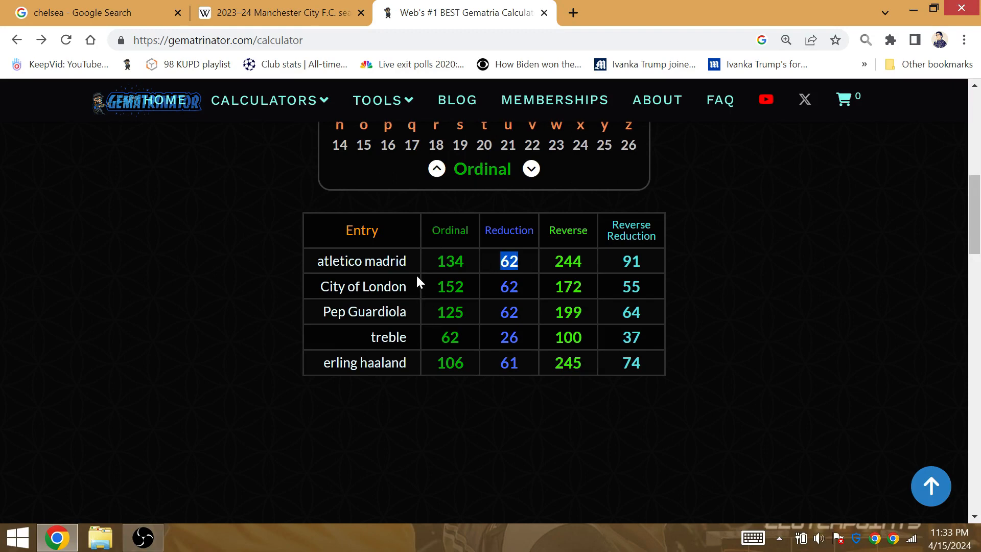
mouse_move(90, 354)
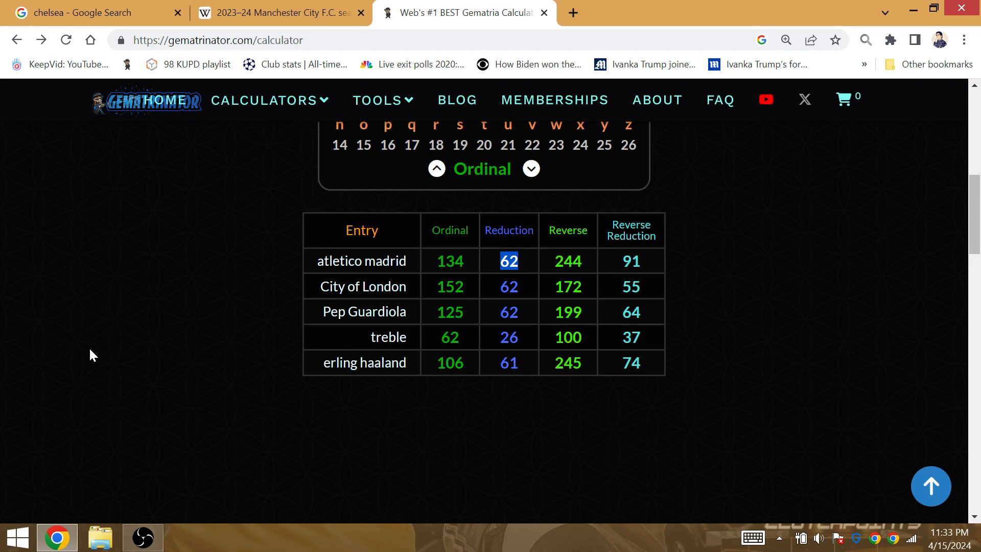
Replace the entry with "man cit" then "wembley", scoring 85 Ordinal, 31 Reduction, 104 Reverse
left_click(362, 260)
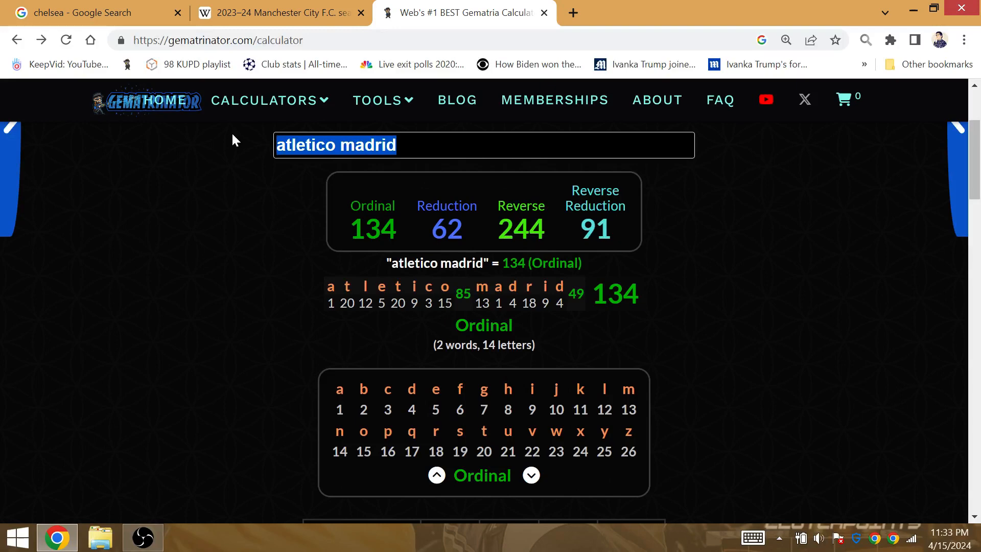
type("at")
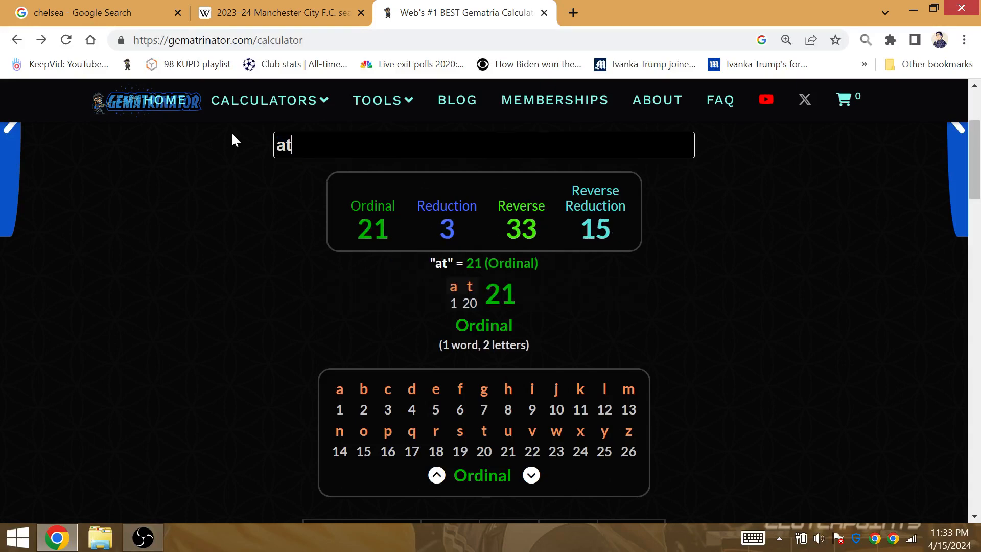
type("let")
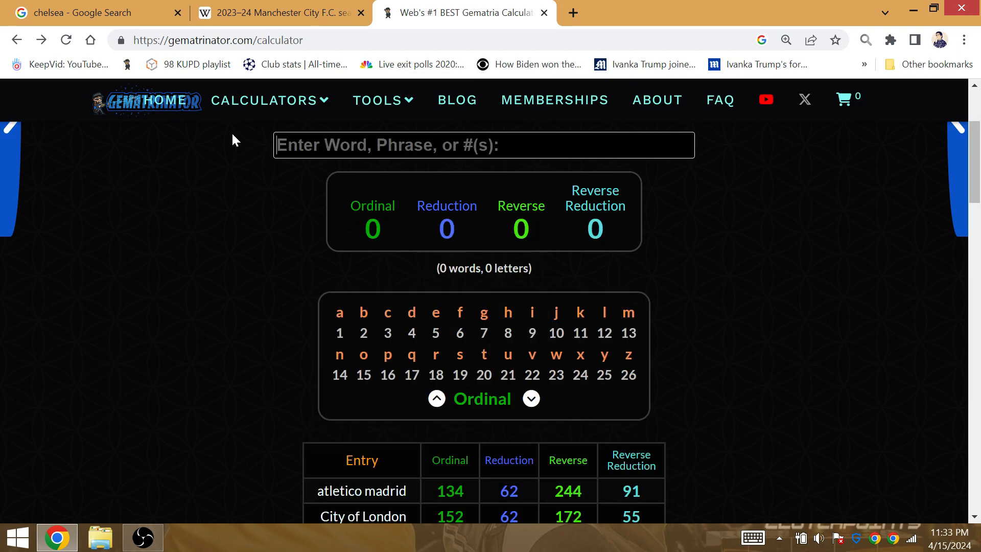
type("man cit")
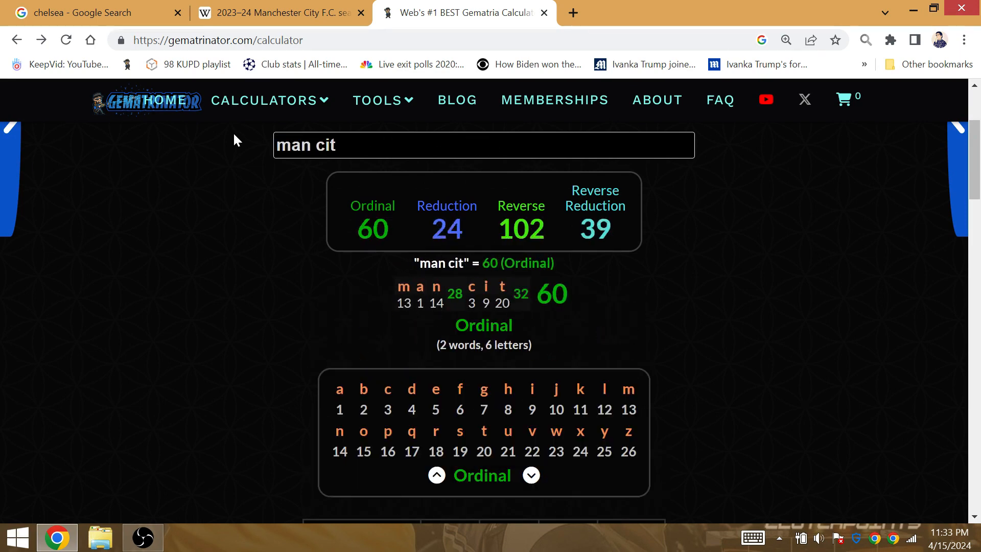
type("wembley")
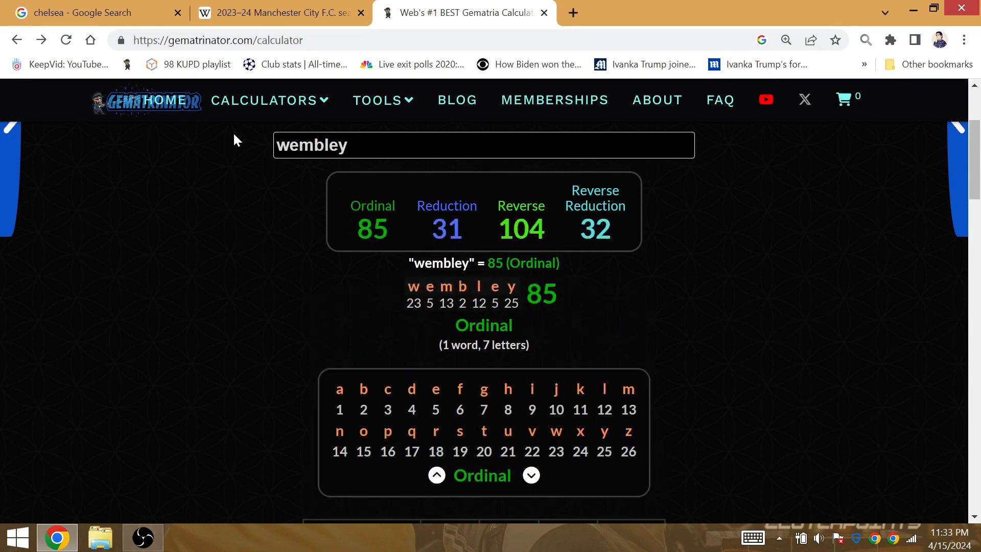
Scroll to the history table showing atletico madrid, City of London and Pep Guardiola at 62 Reduction
scroll("down", 3)
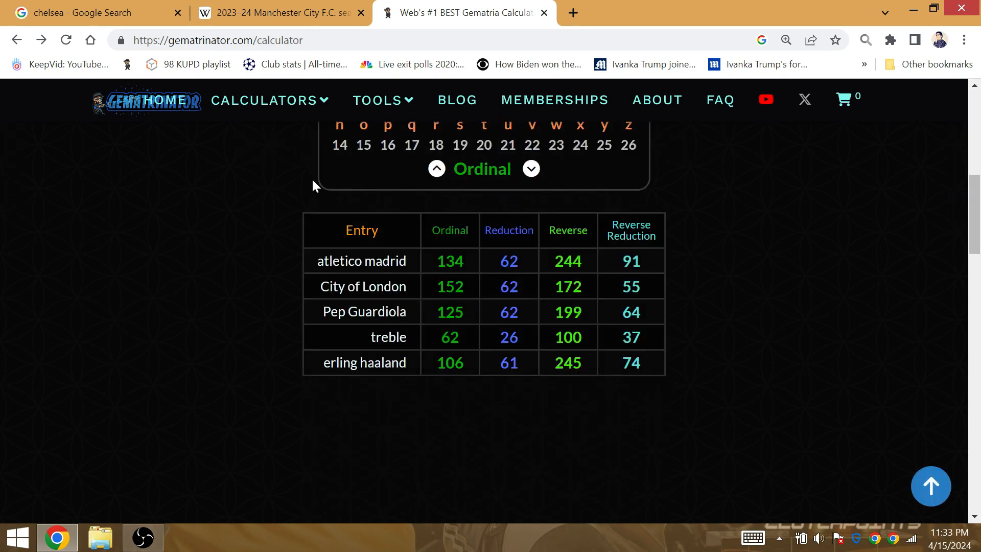
mouse_move(588, 253)
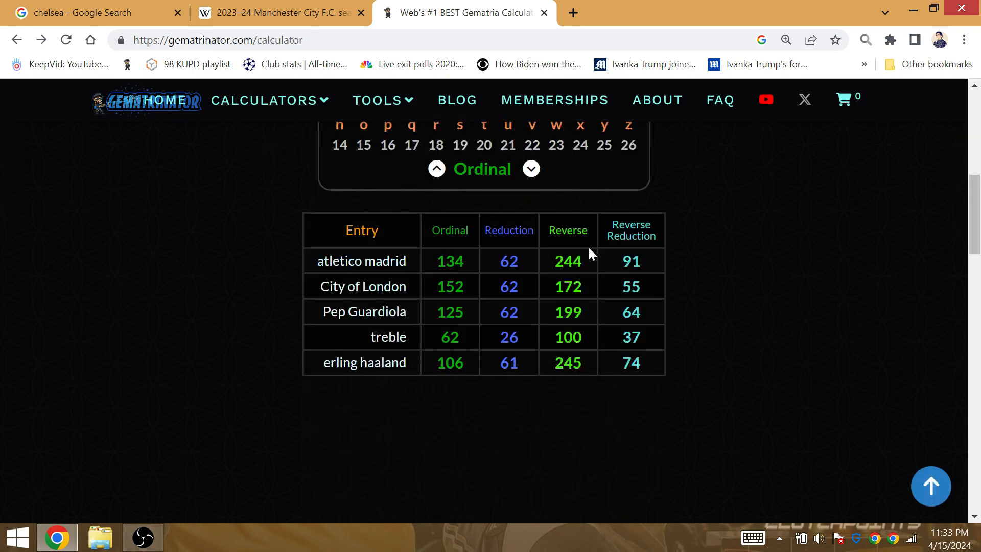
mouse_move(540, 266)
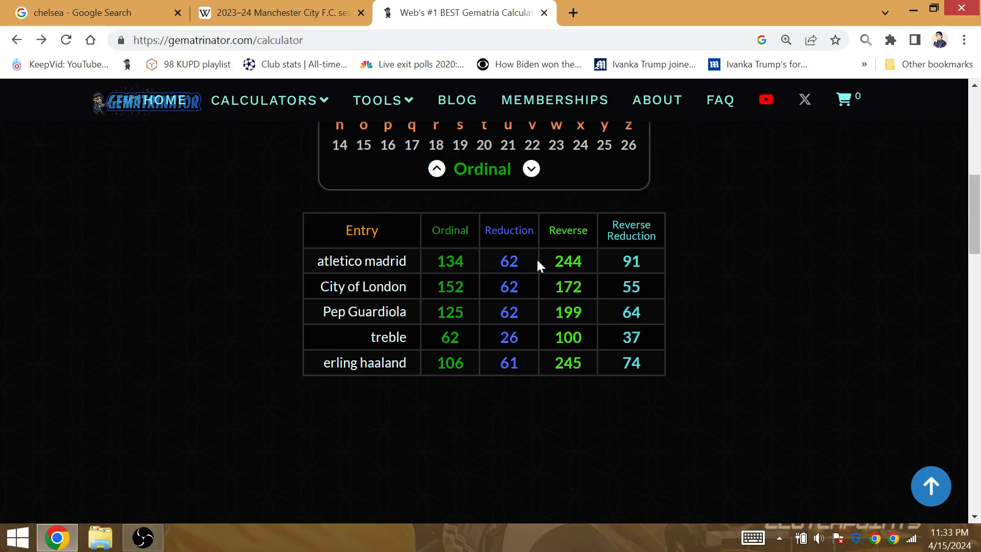
mouse_move(543, 309)
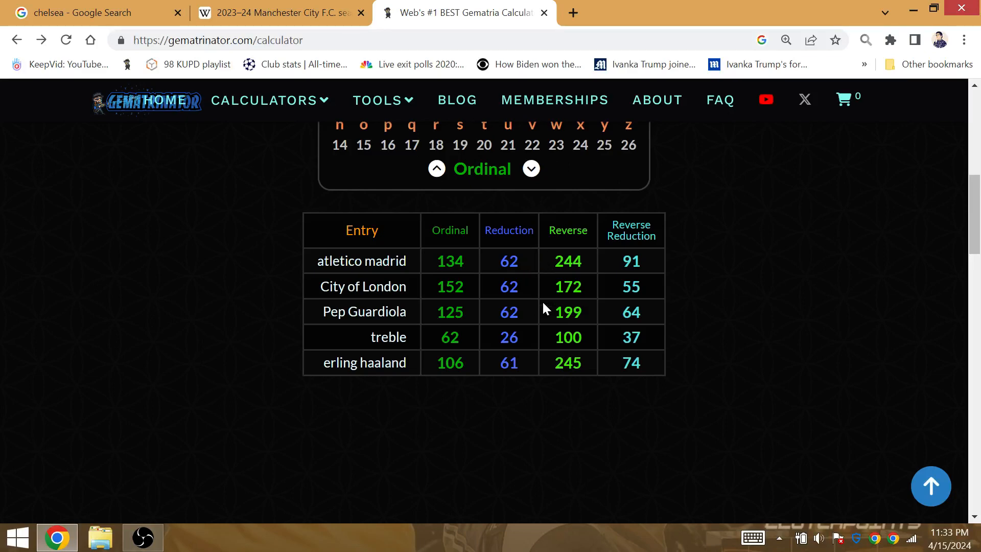
mouse_move(524, 268)
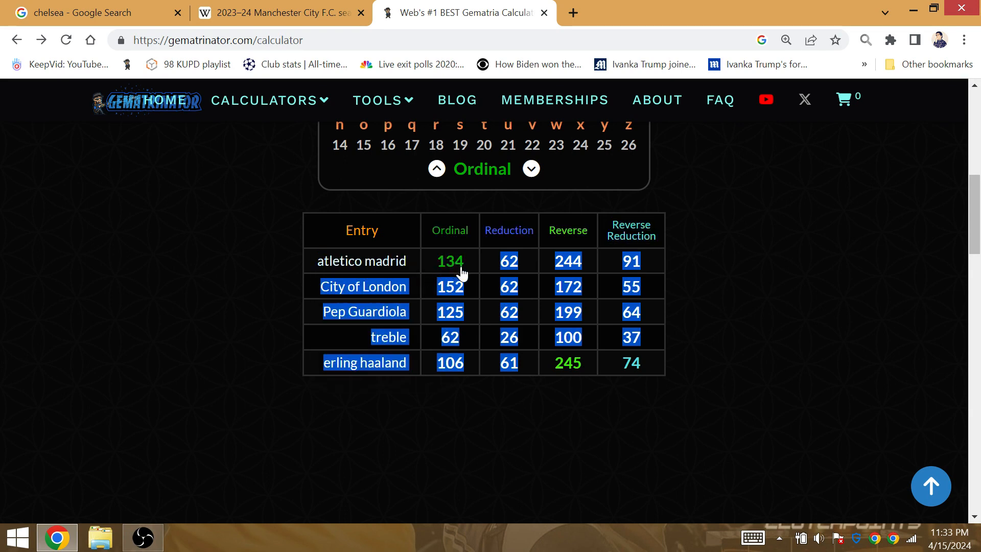
mouse_move(477, 283)
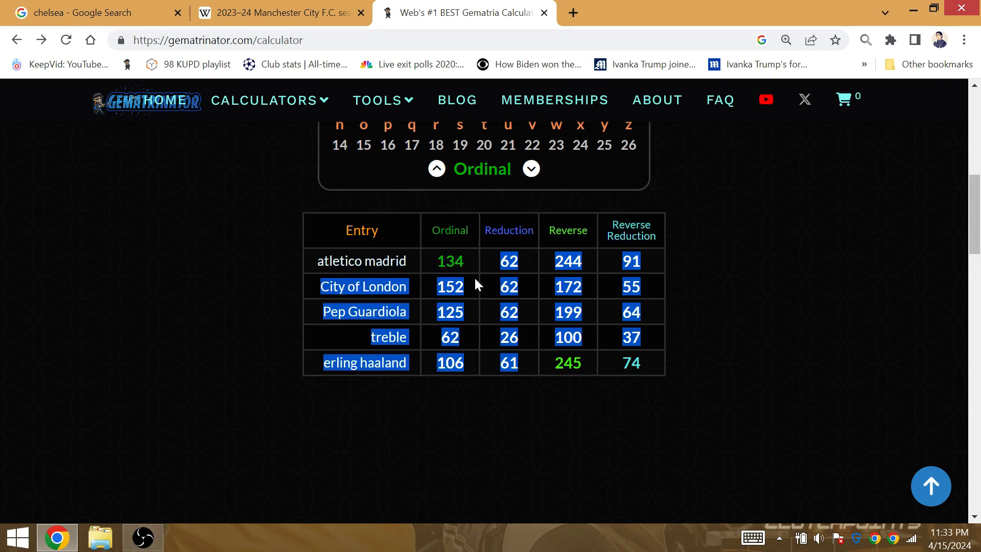
left_click(476, 331)
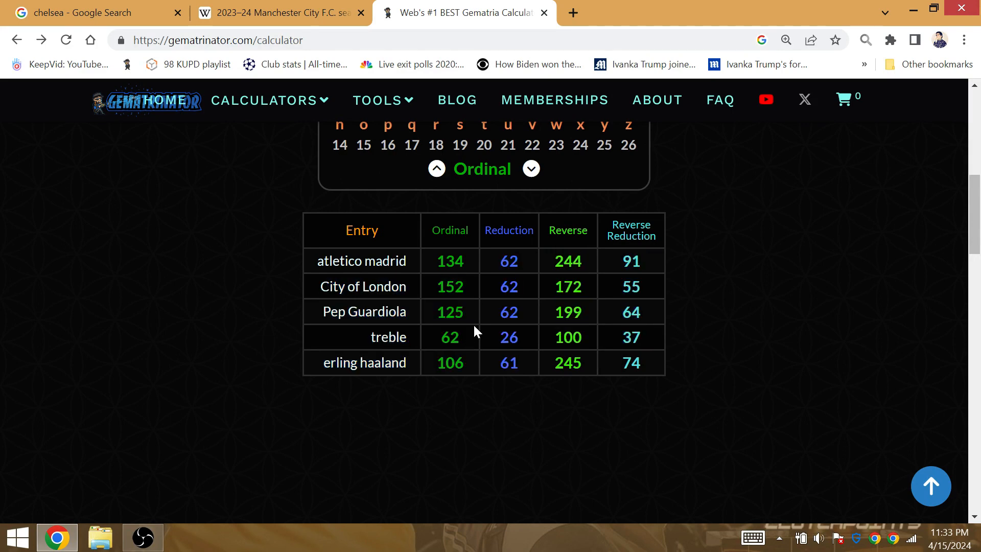
mouse_move(512, 346)
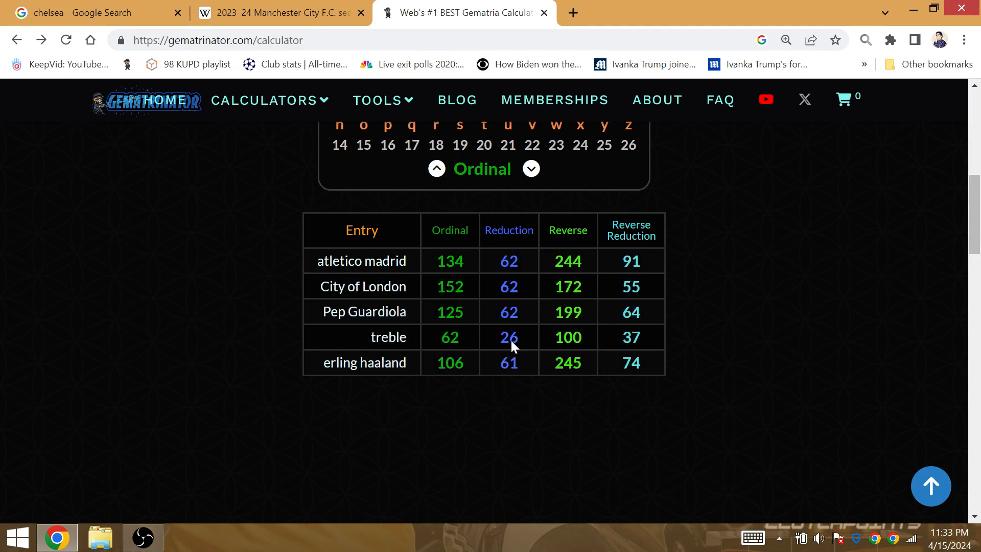
mouse_move(525, 280)
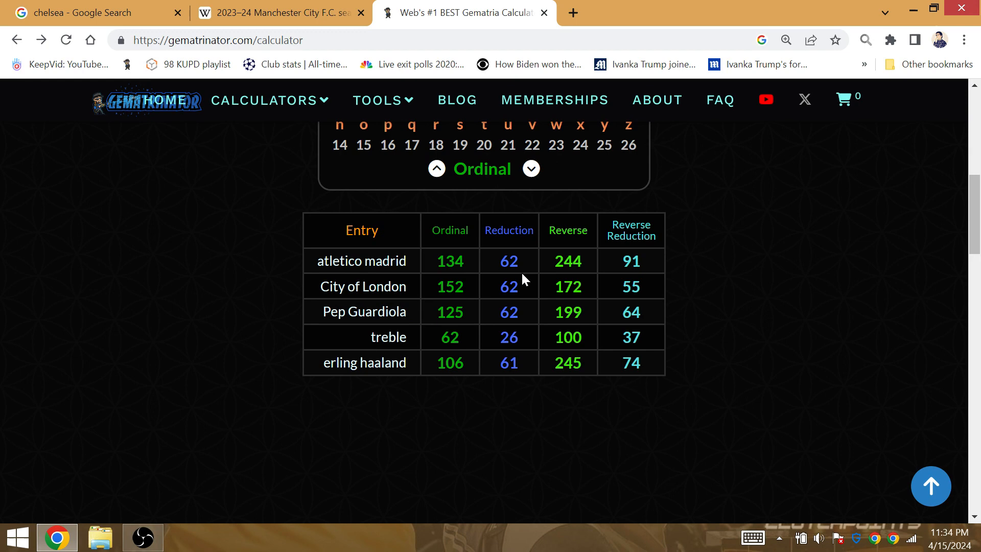
mouse_move(485, 381)
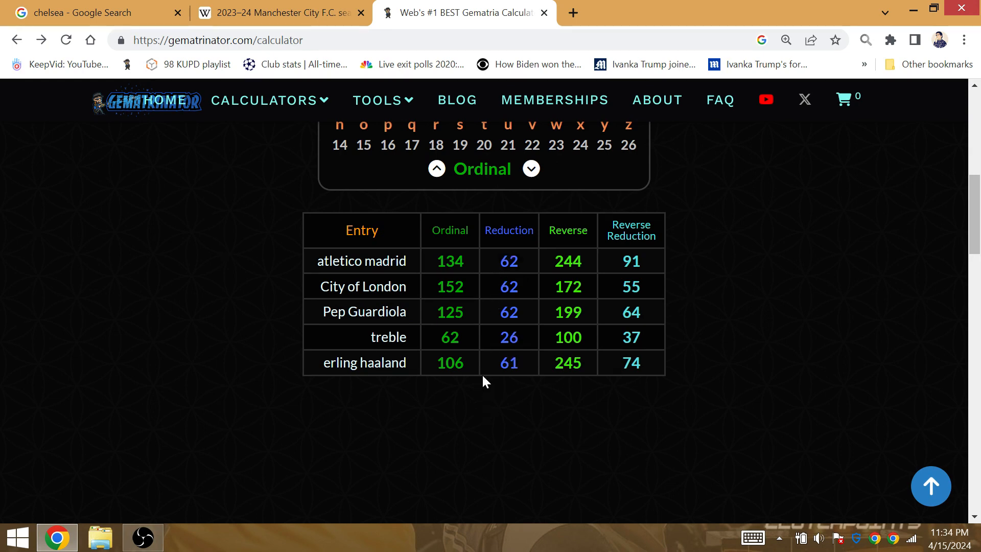
mouse_move(212, 411)
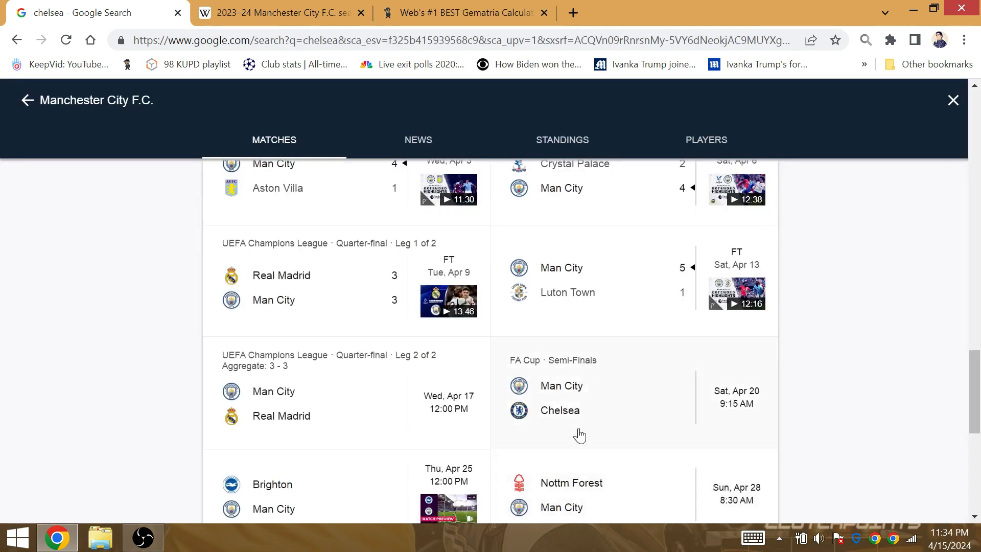
mouse_move(571, 488)
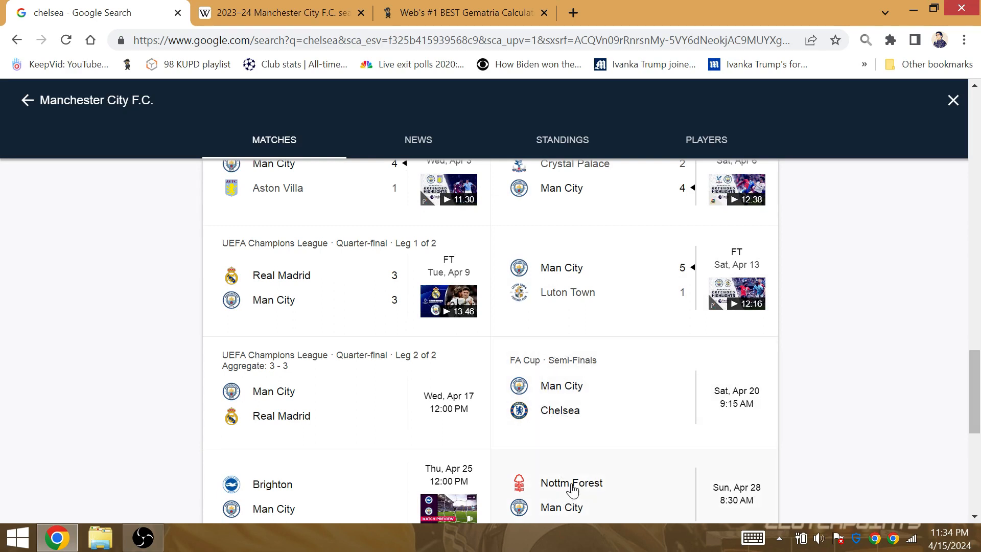
mouse_move(590, 495)
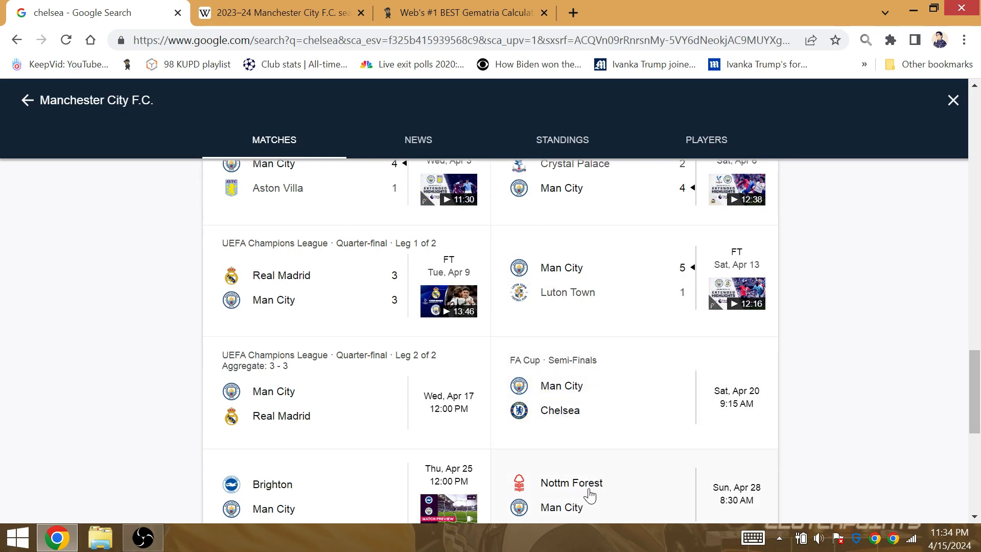
mouse_move(395, 485)
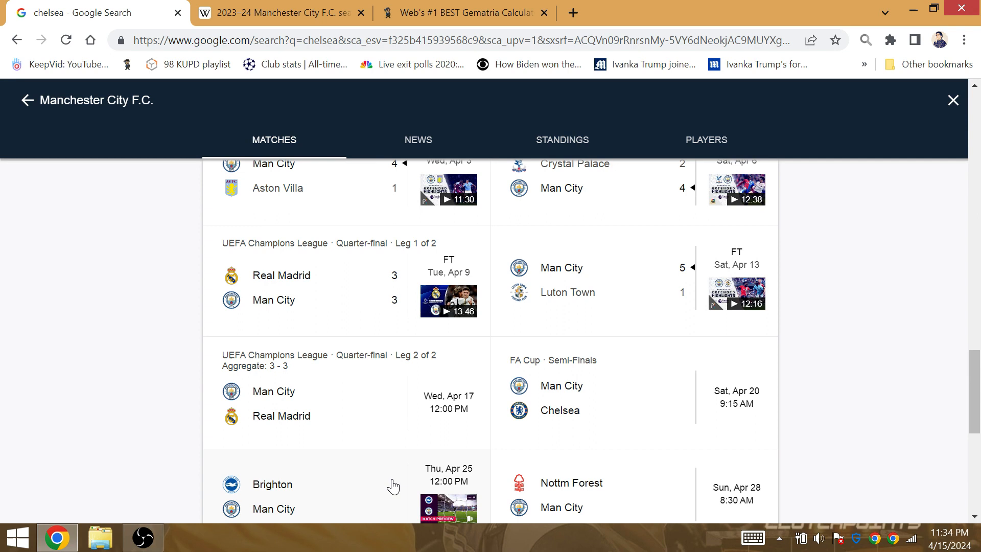
mouse_move(656, 417)
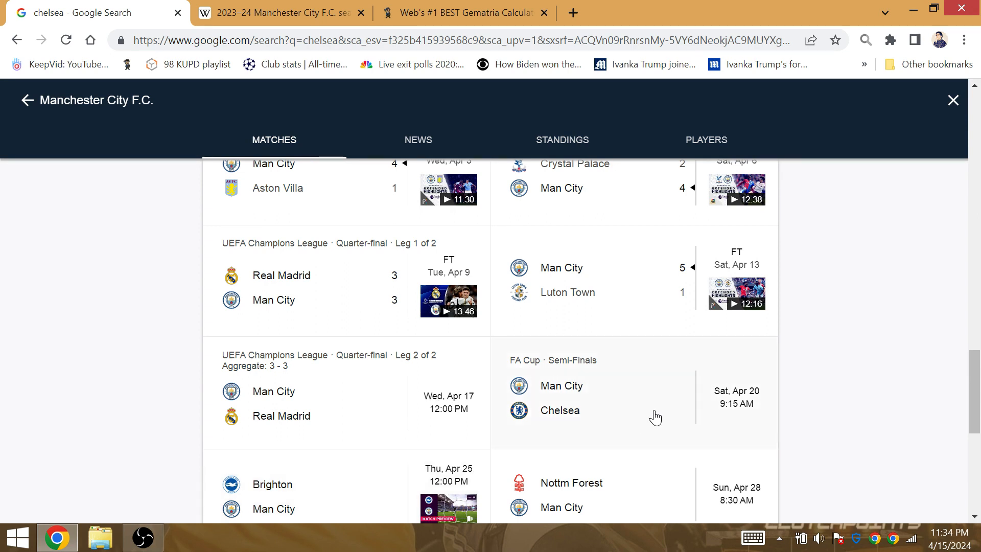
mouse_move(460, 480)
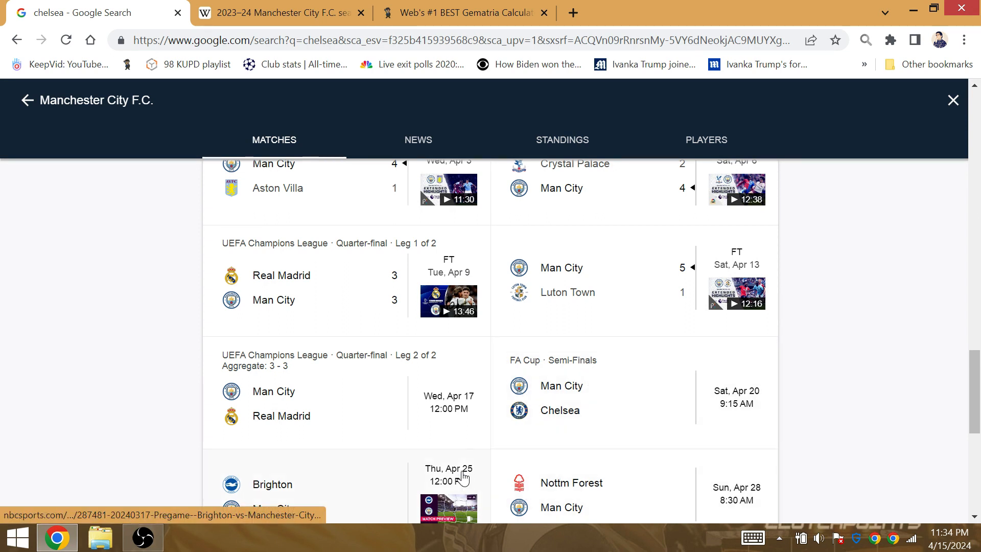
mouse_move(436, 359)
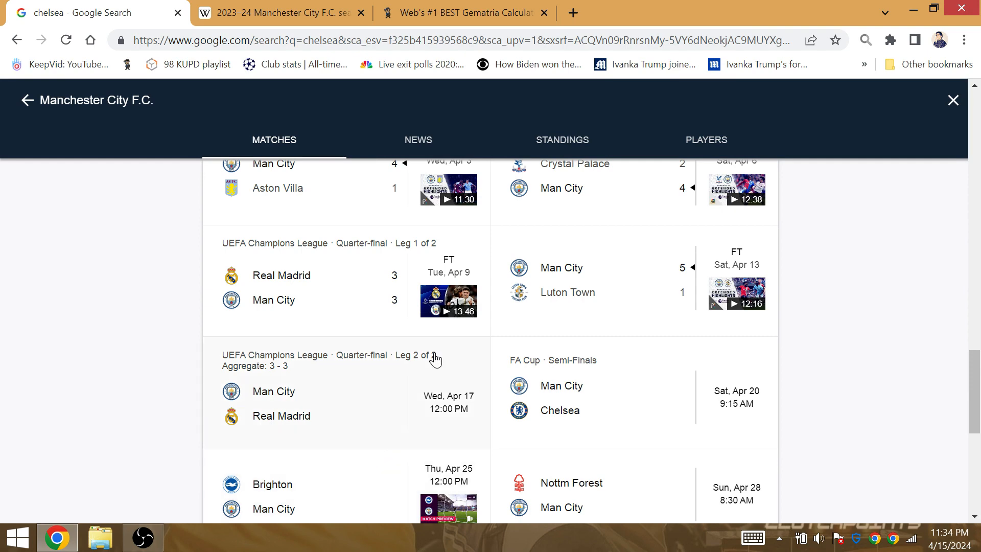
View the Man City league table, go to Arsenal's page and show its Premier League standings
left_click(561, 140)
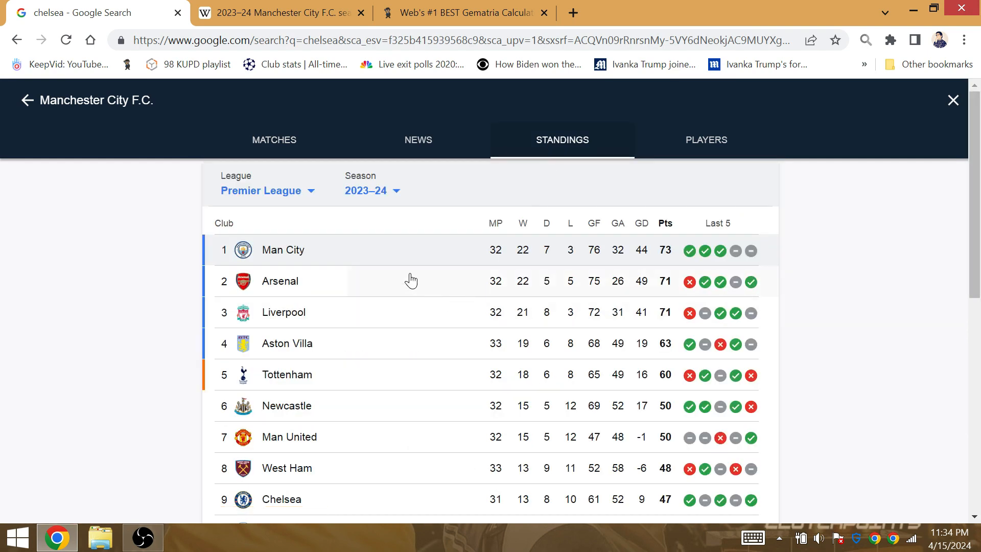
left_click(280, 281)
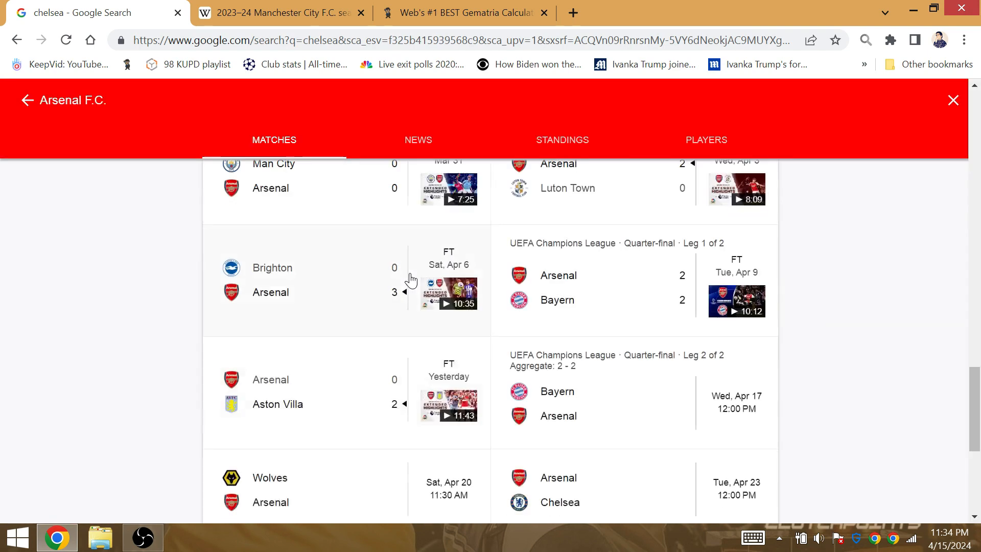
mouse_move(643, 490)
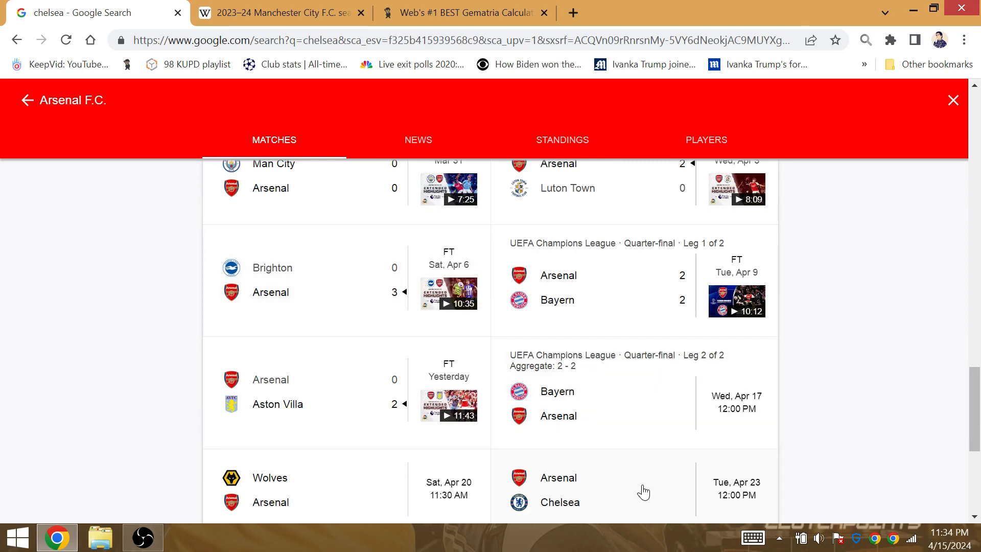
left_click(562, 140)
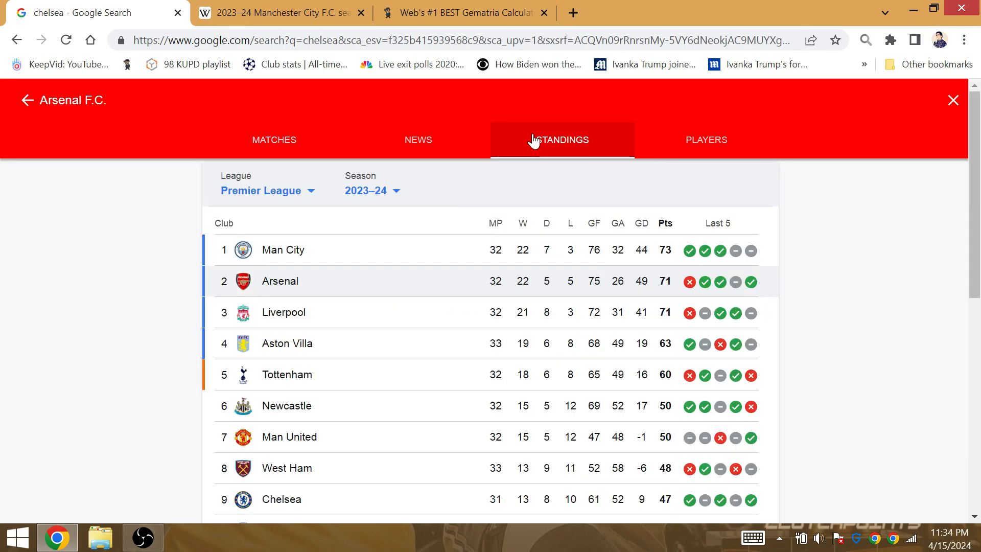
mouse_move(370, 258)
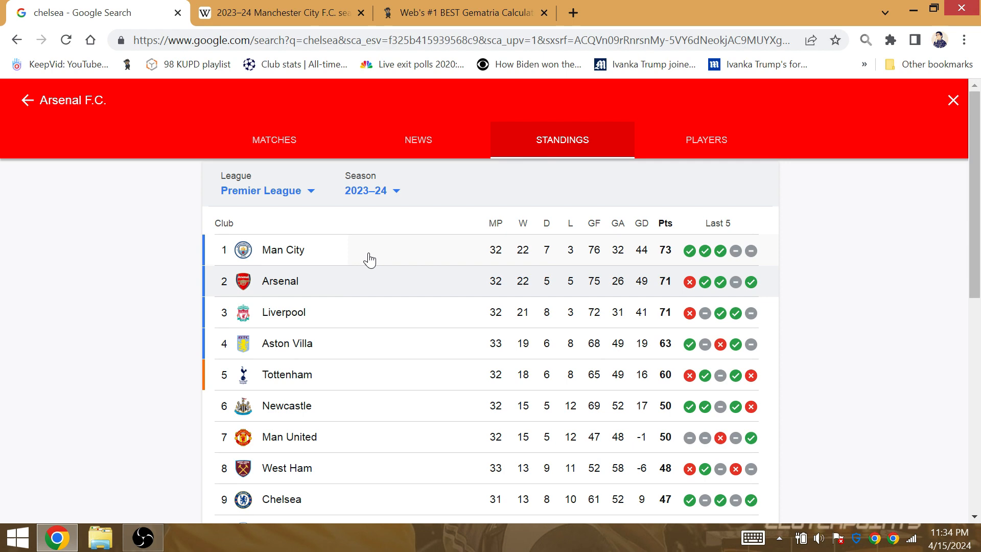
mouse_move(351, 249)
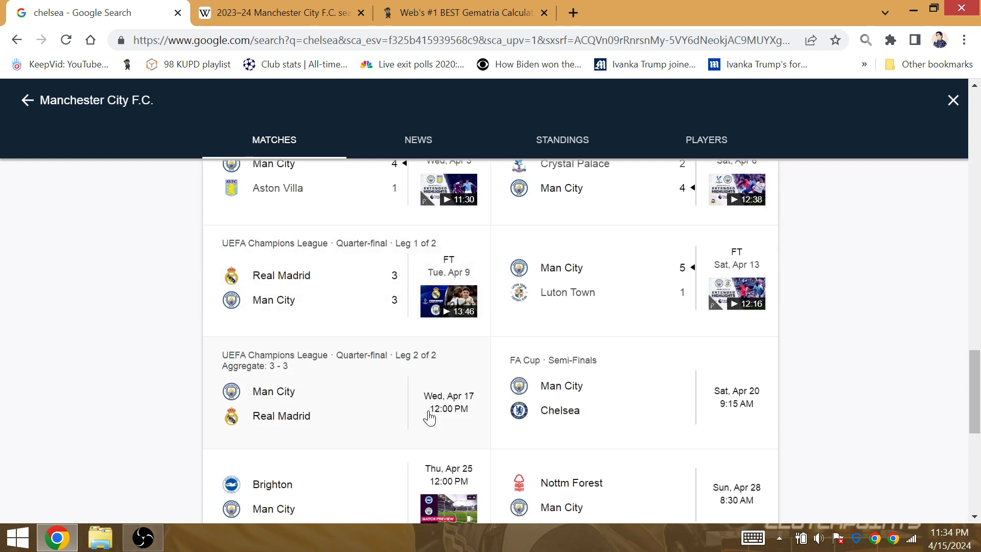
mouse_move(328, 404)
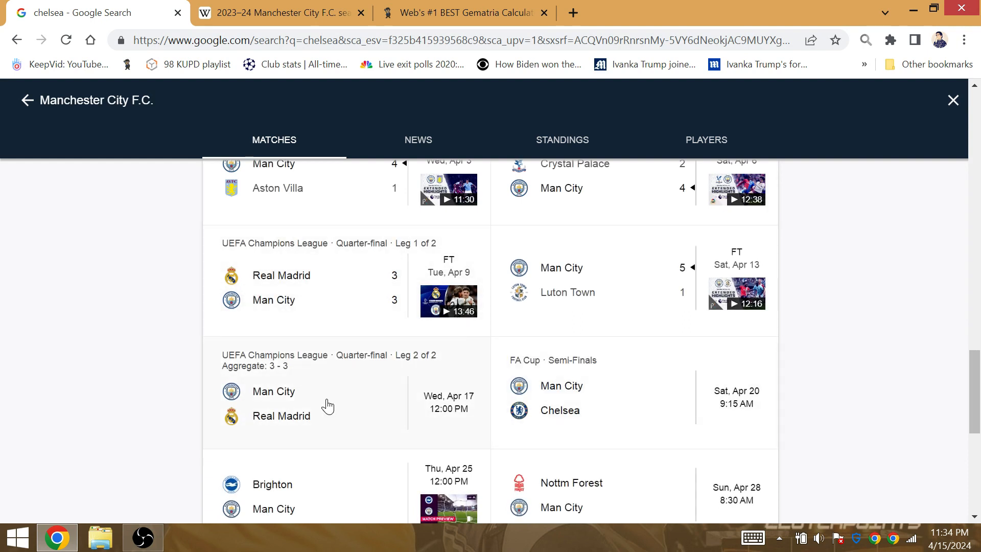
mouse_move(472, 410)
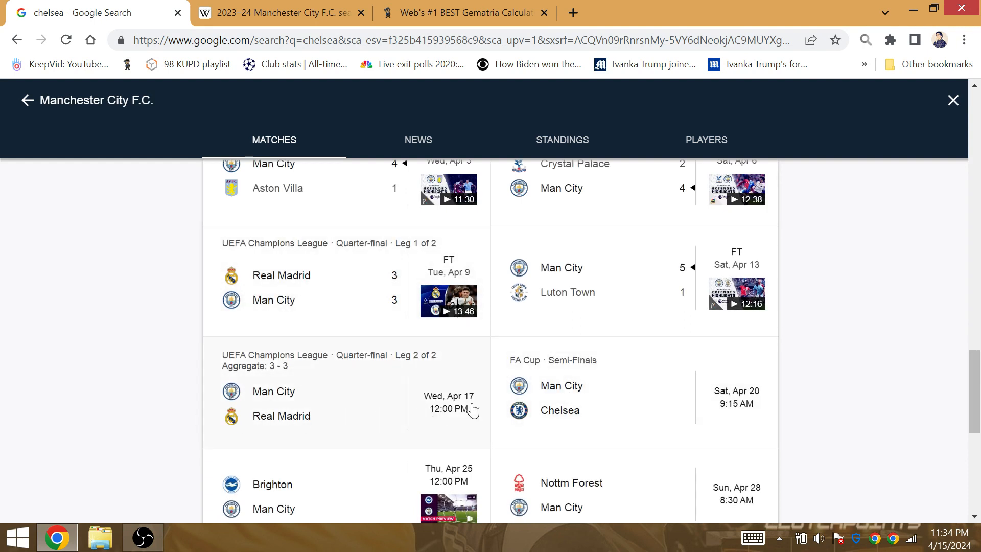
mouse_move(562, 395)
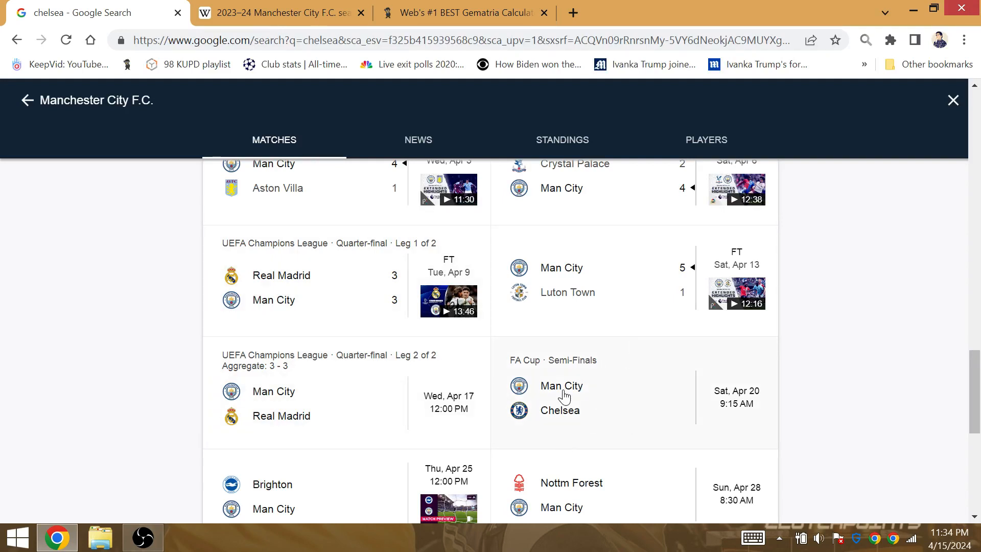
mouse_move(545, 406)
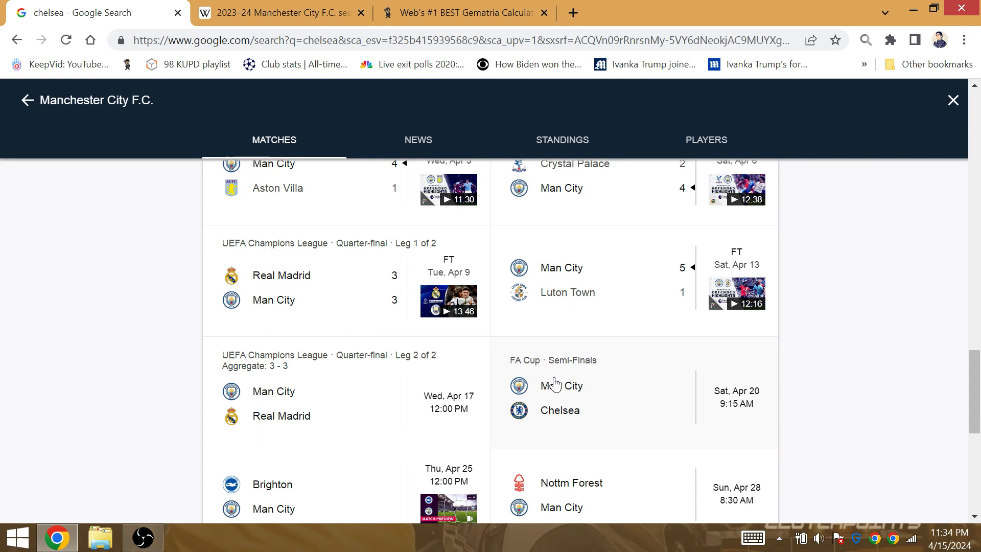
mouse_move(537, 383)
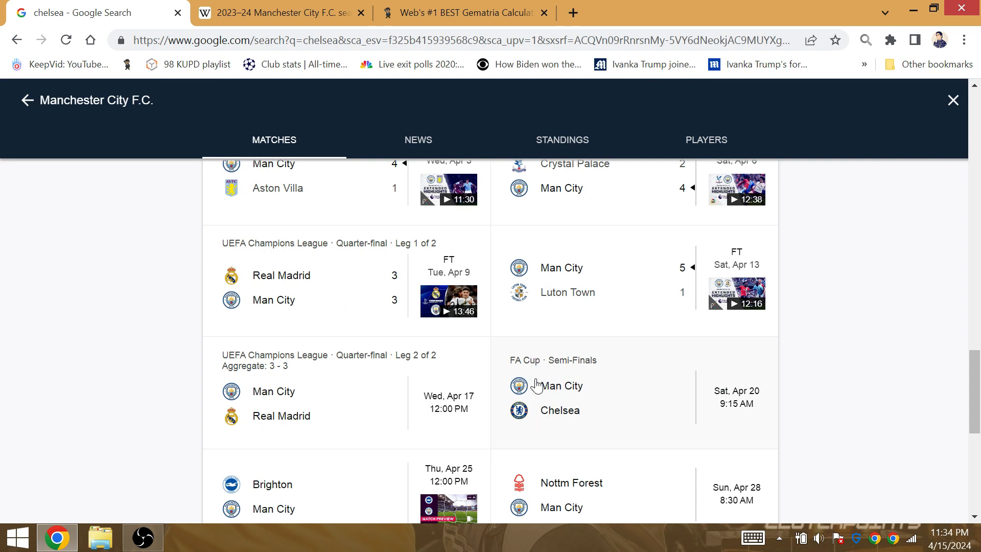
mouse_move(495, 427)
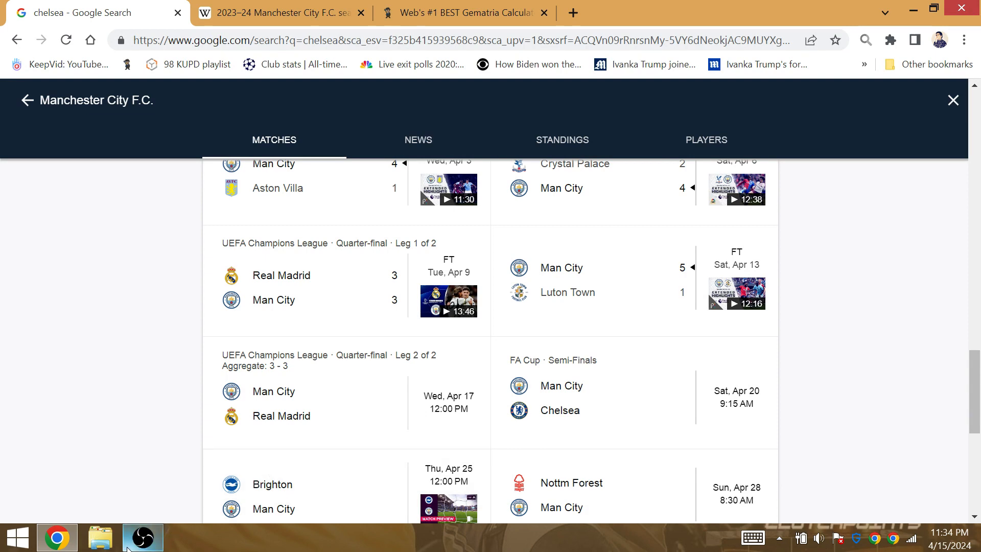
Bring the OBS screen-recording window to the front
left_click(143, 536)
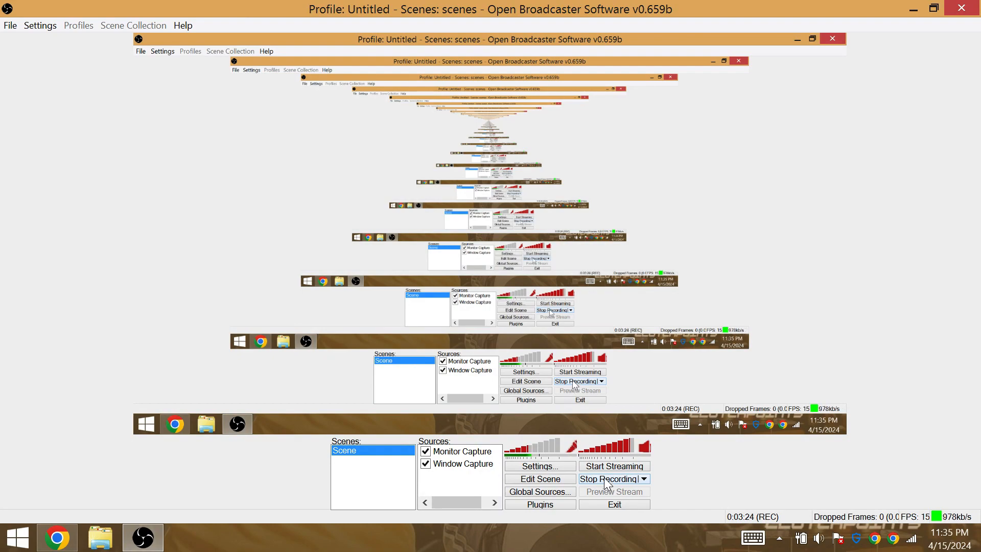